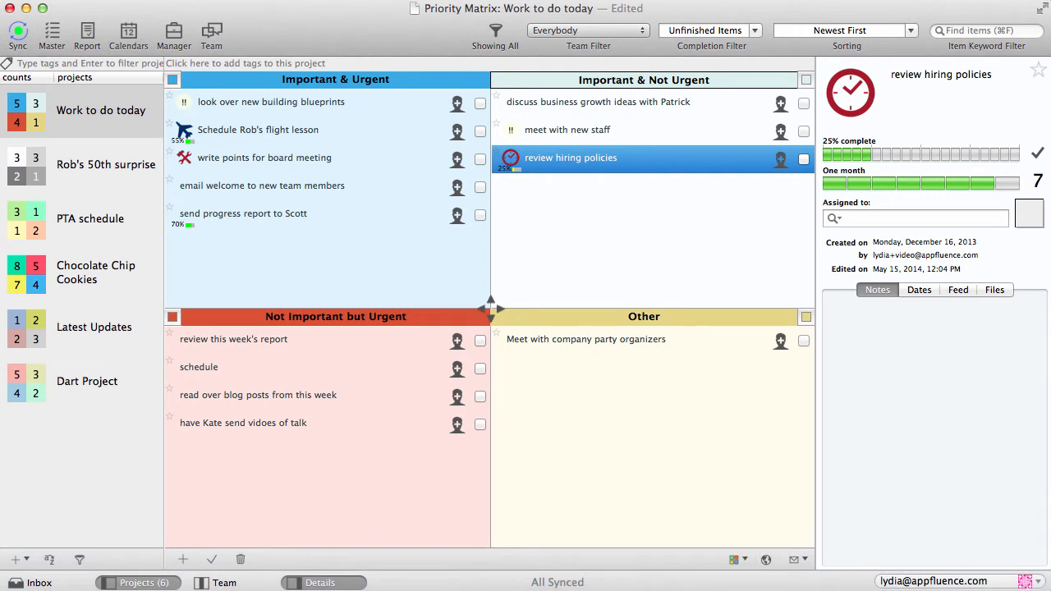
mouse_move(263, 357)
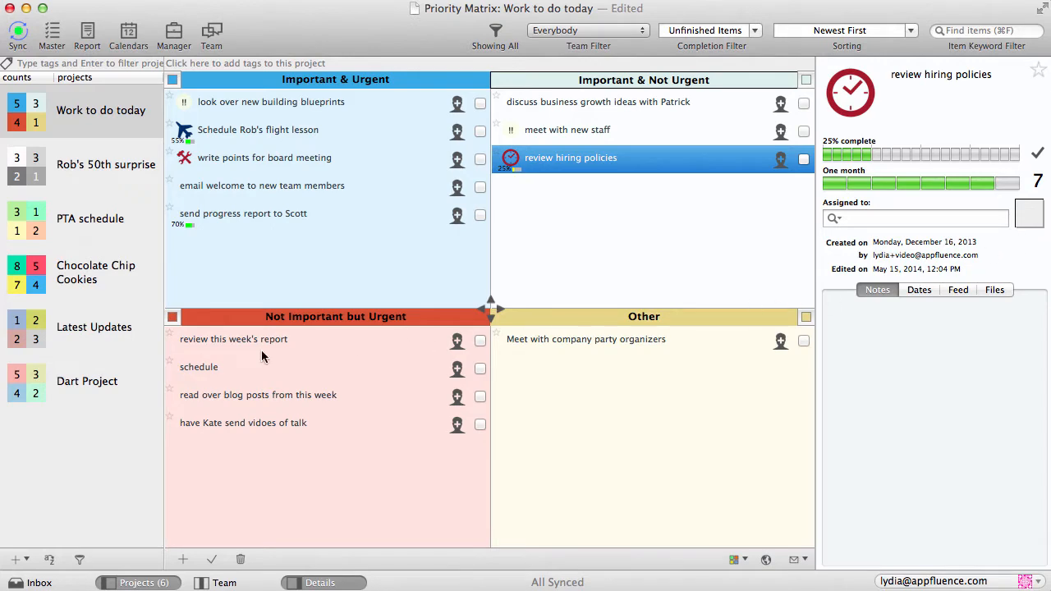
mouse_move(140, 413)
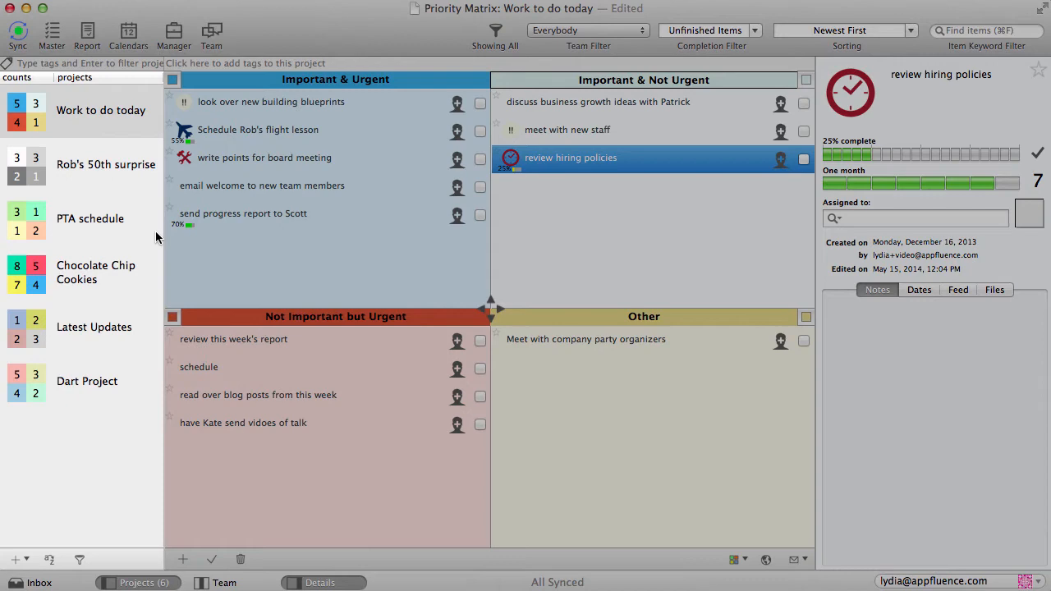
- Look through the Chocolate Chip Cookies, Dart Project and Work to do today projects
left_click(95, 272)
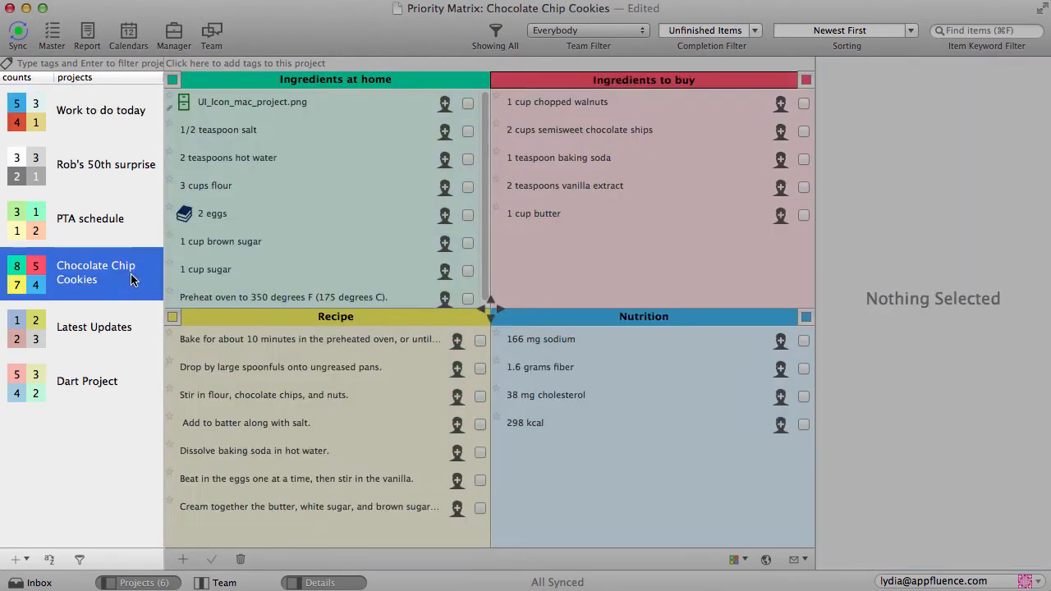
left_click(87, 381)
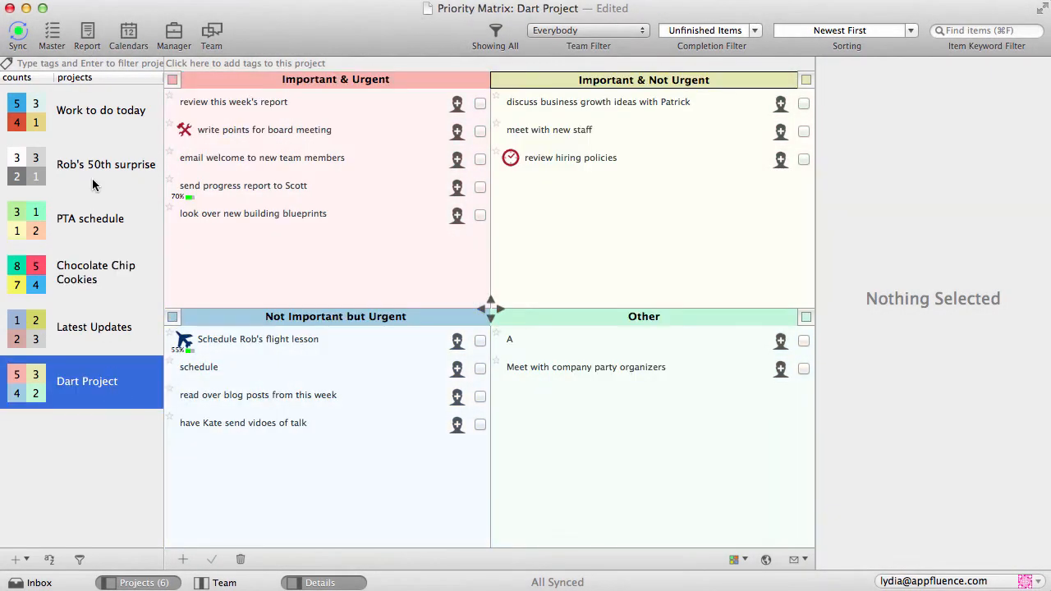
left_click(100, 110)
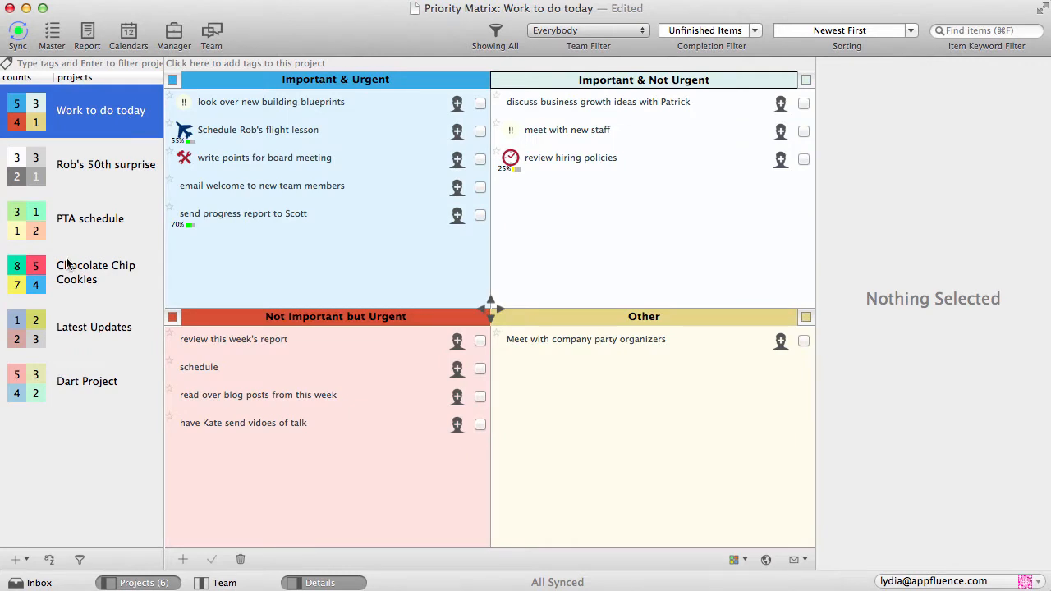
- Create a project named Project Indigo from the Eisenhower Matrix template
left_click(14, 560)
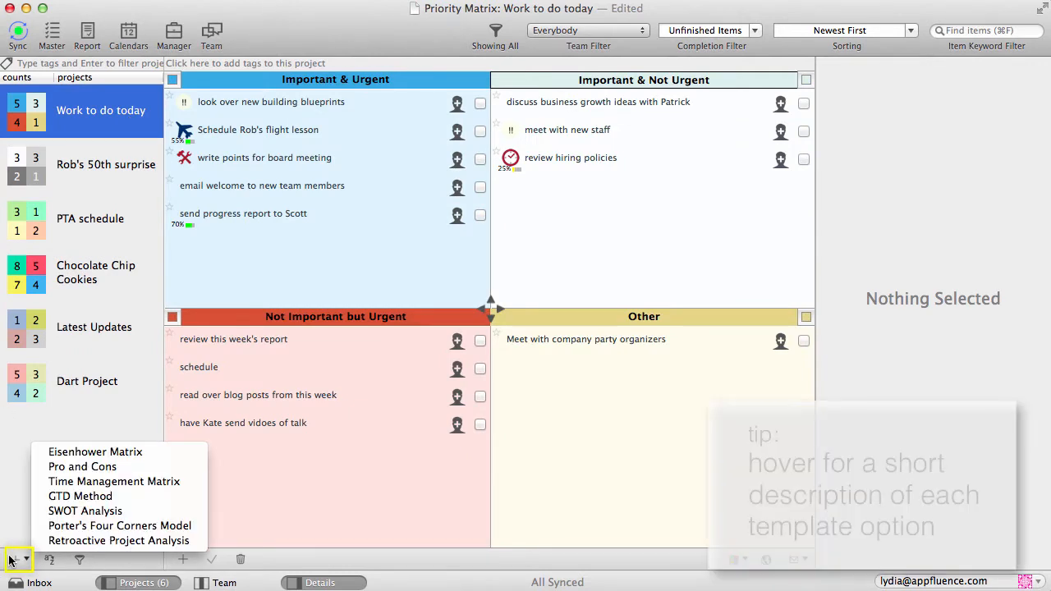
mouse_move(119, 525)
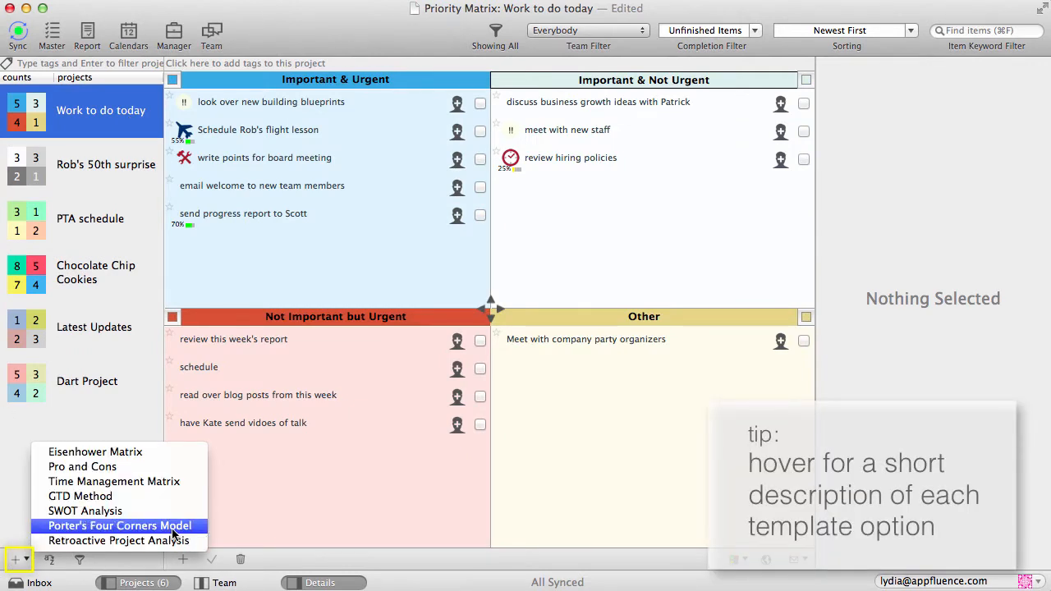
mouse_move(201, 467)
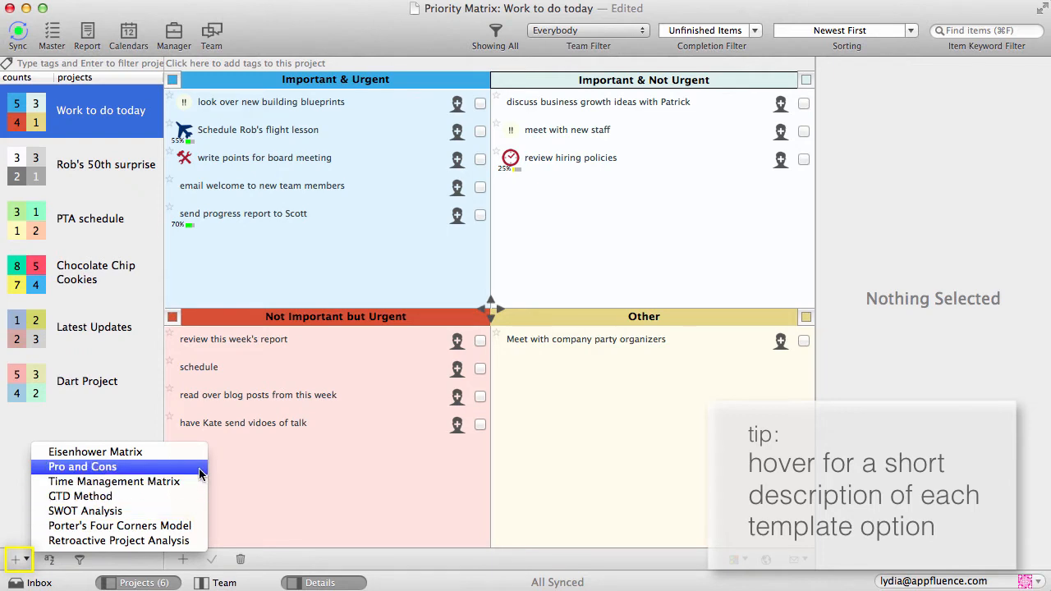
mouse_move(96, 451)
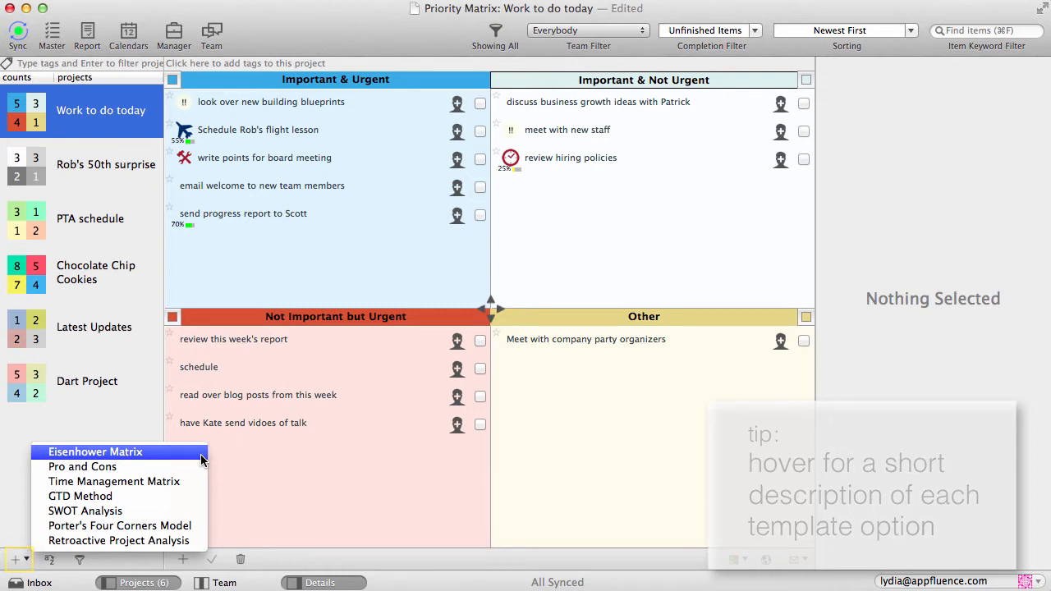
left_click(95, 452)
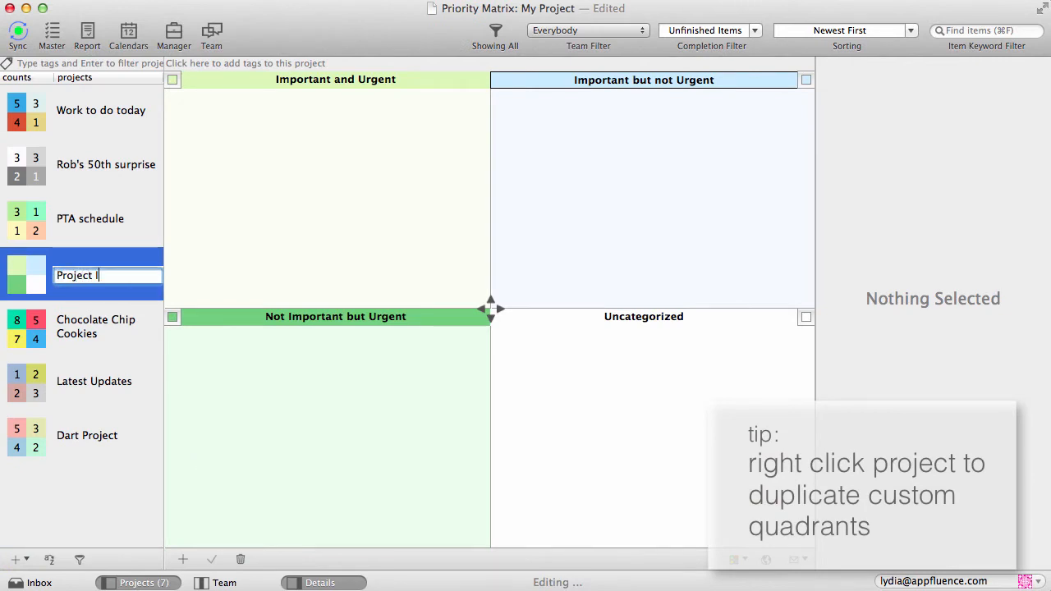
type("ndigo")
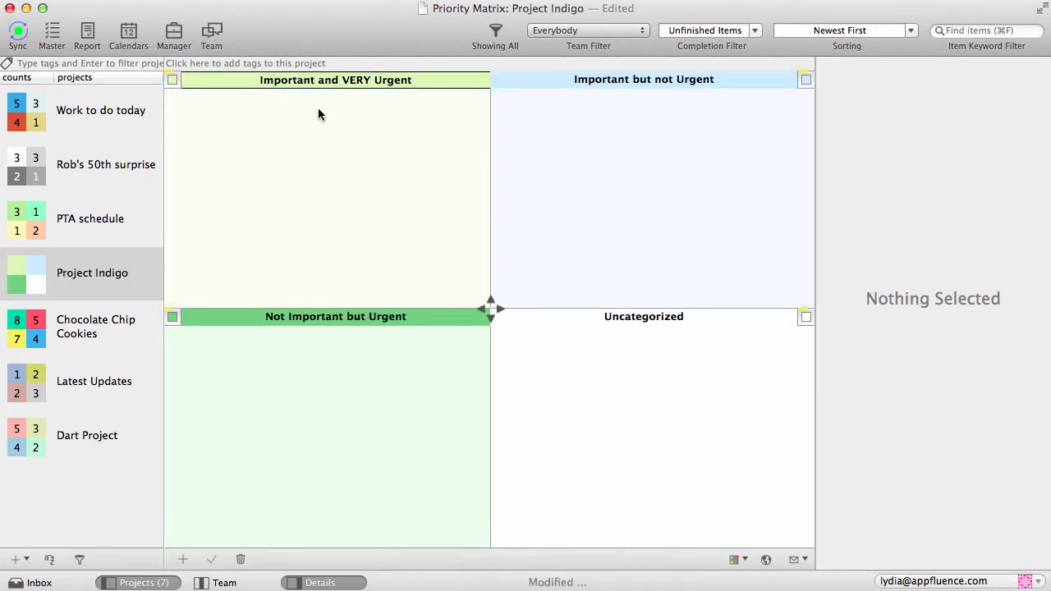
- Make the first quadrant pink, then apply a muted colour scheme to all quadrants
left_click(173, 79)
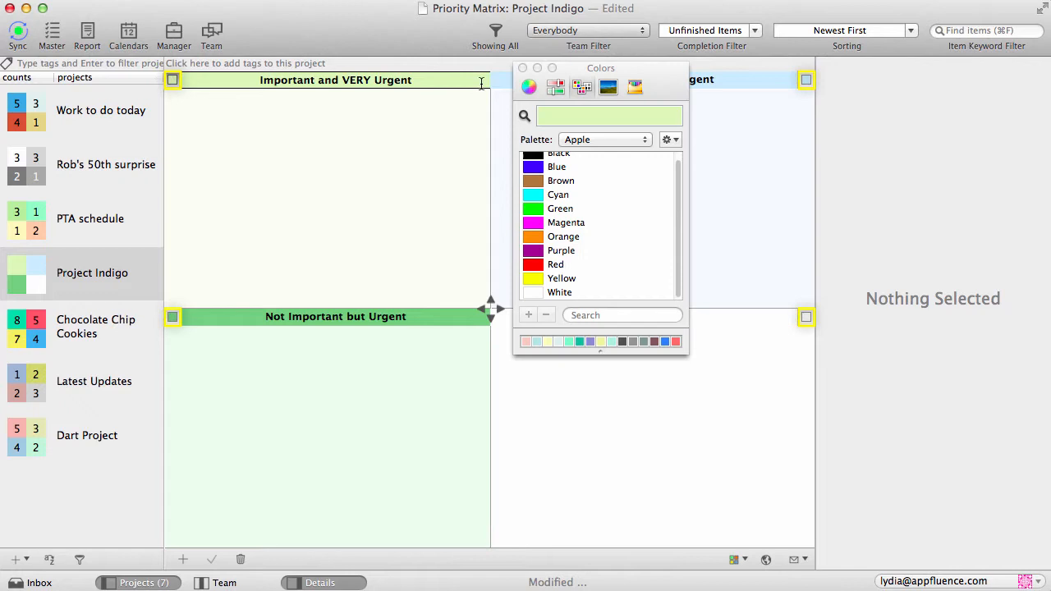
left_click(529, 86)
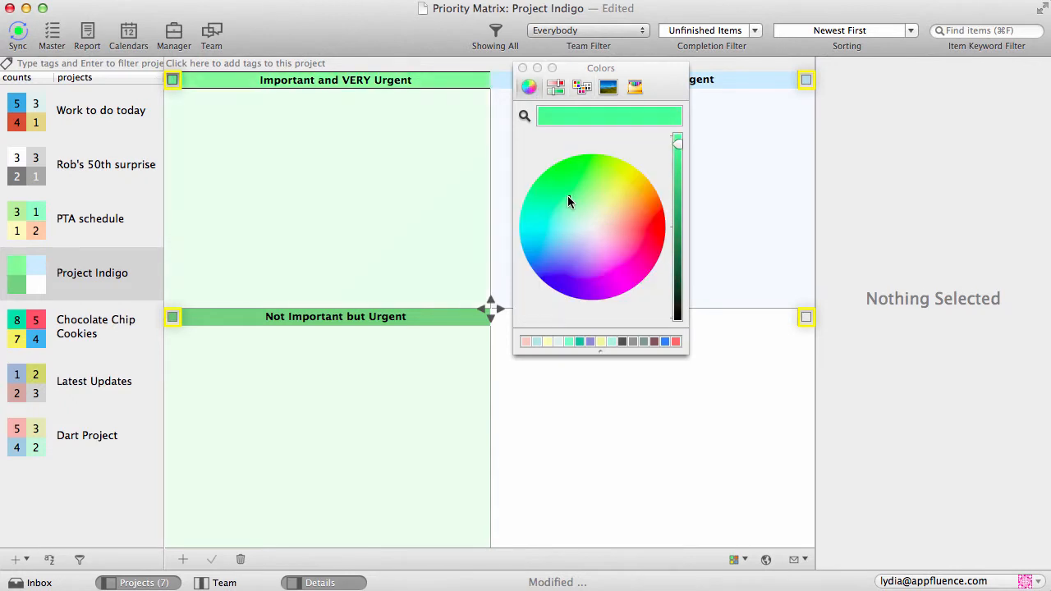
left_click(631, 235)
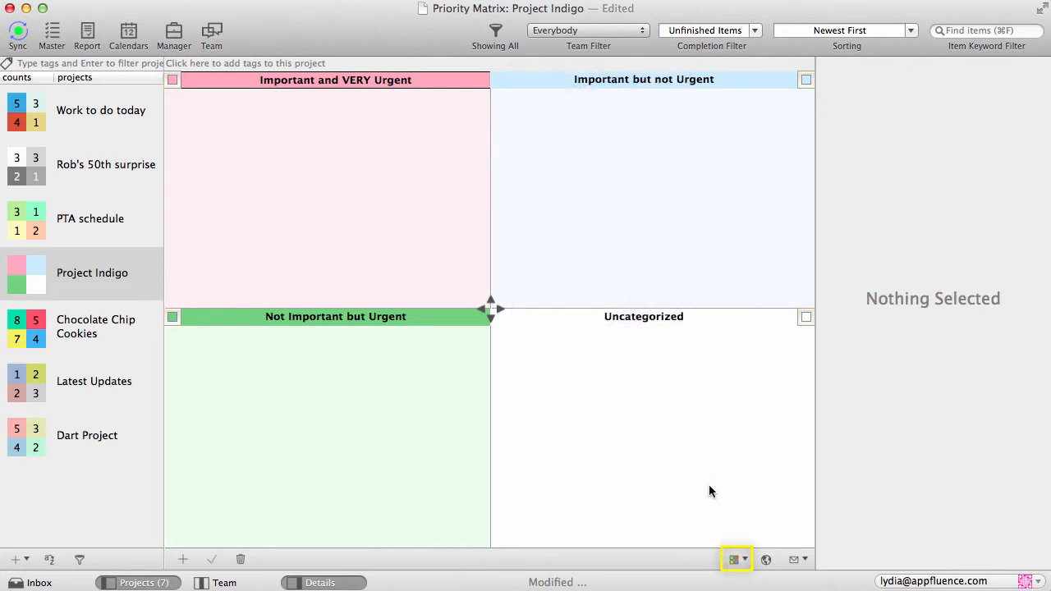
left_click(731, 559)
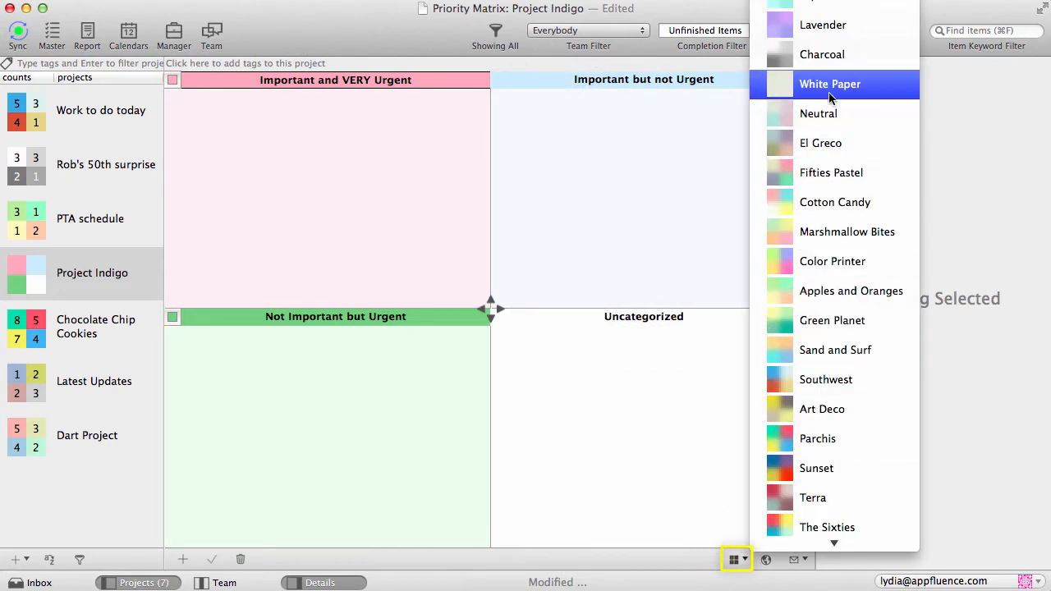
left_click(829, 84)
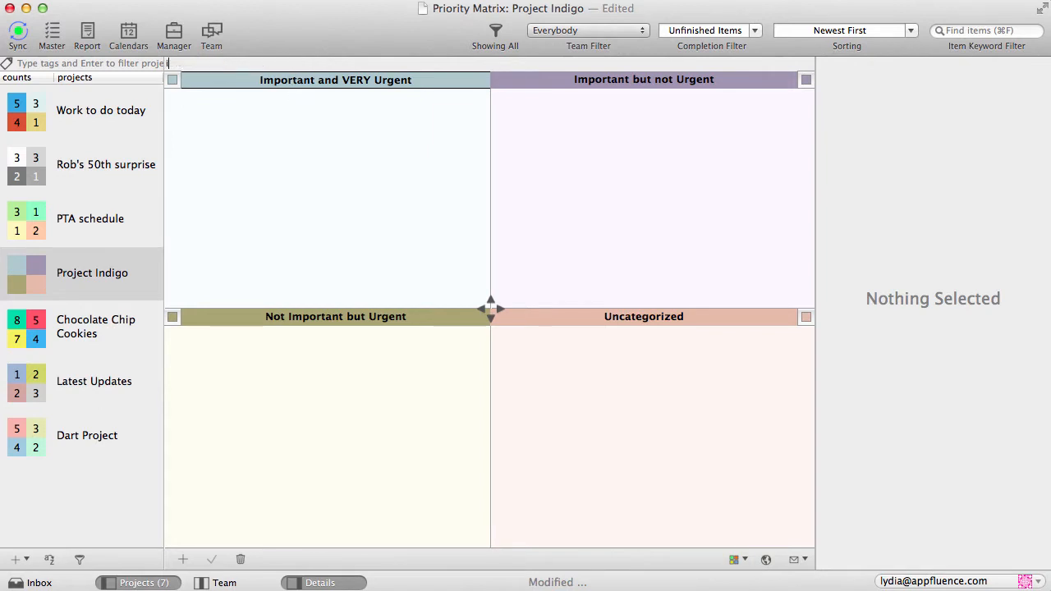
- Tag the project 'indigo', filter projects by that tag, then reset the filter
type("indigo")
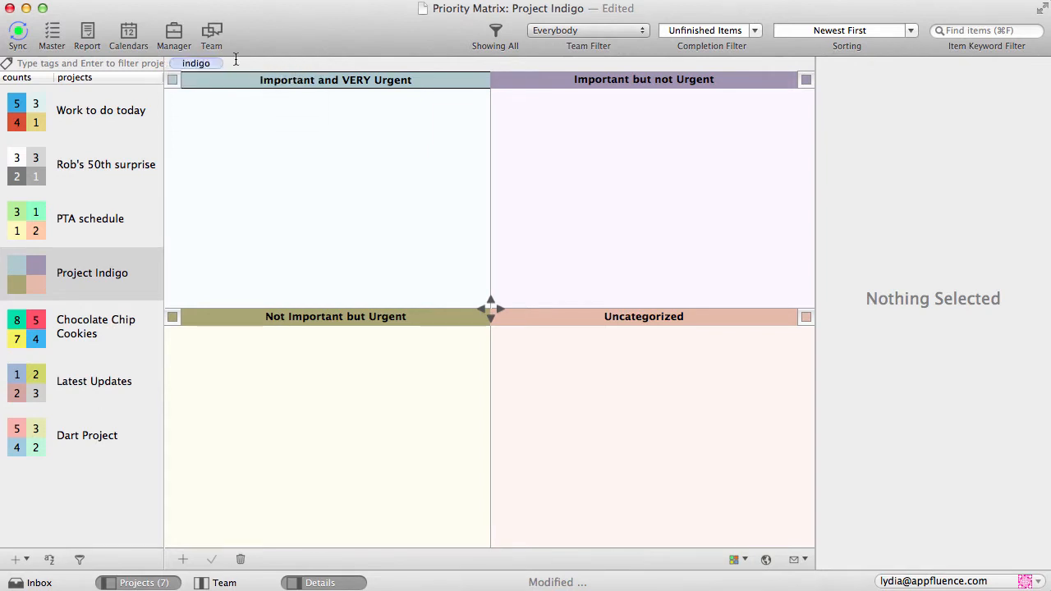
left_click(6, 63)
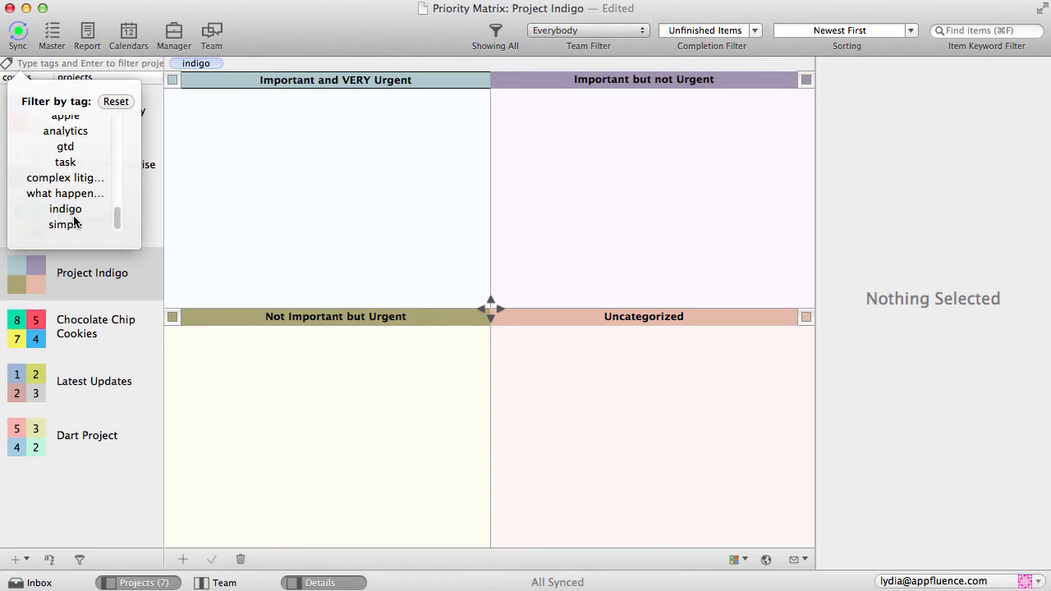
left_click(65, 209)
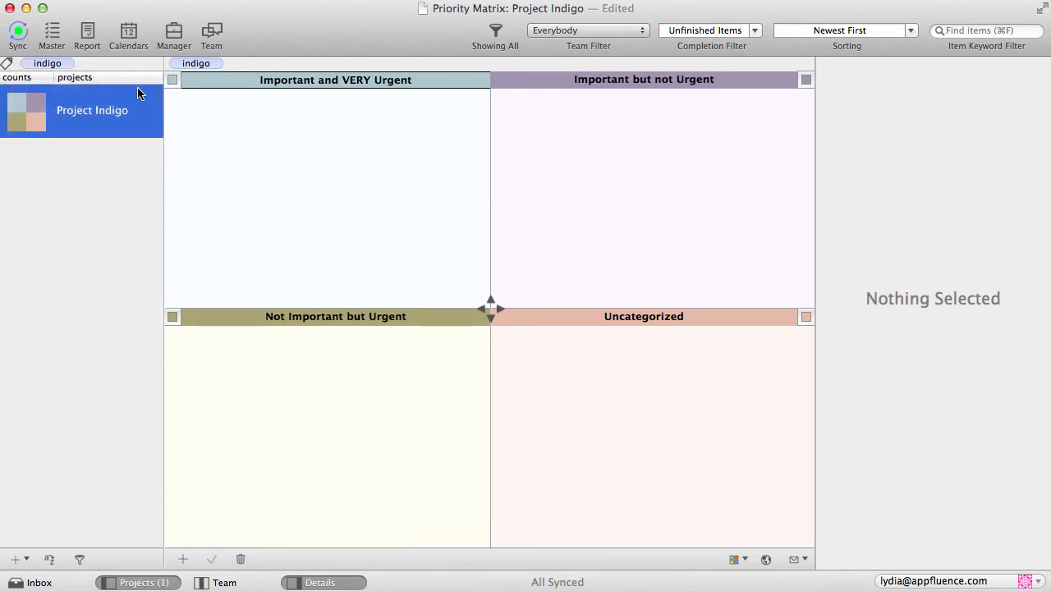
left_click(46, 63)
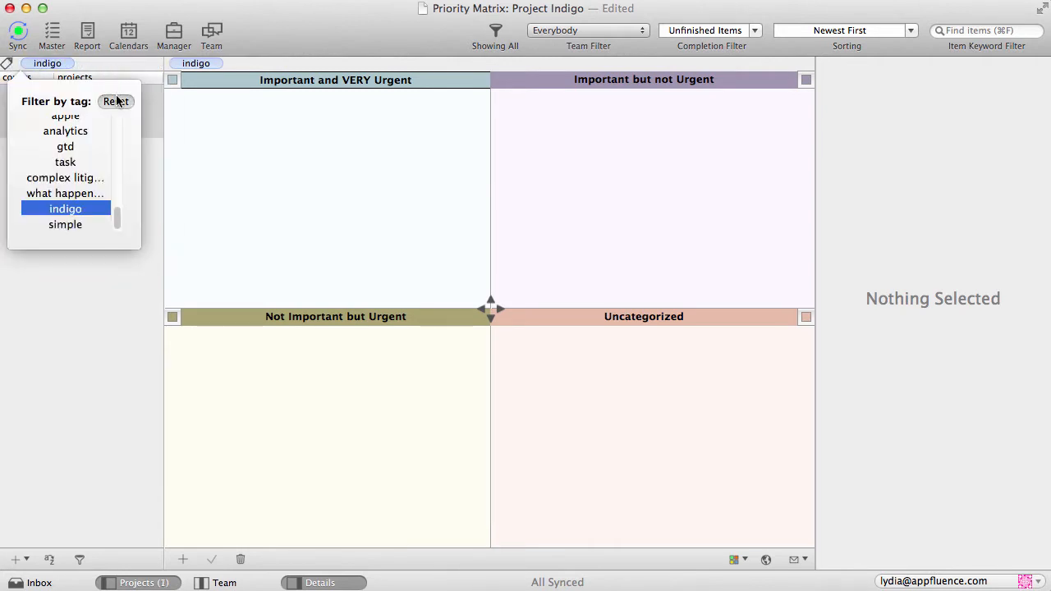
left_click(115, 101)
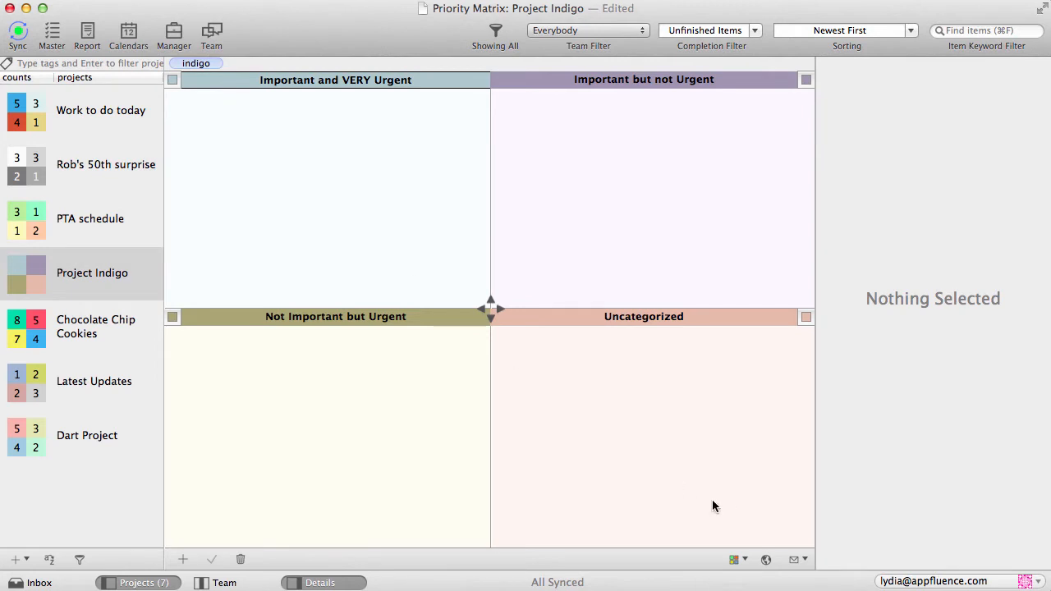
mouse_move(728, 507)
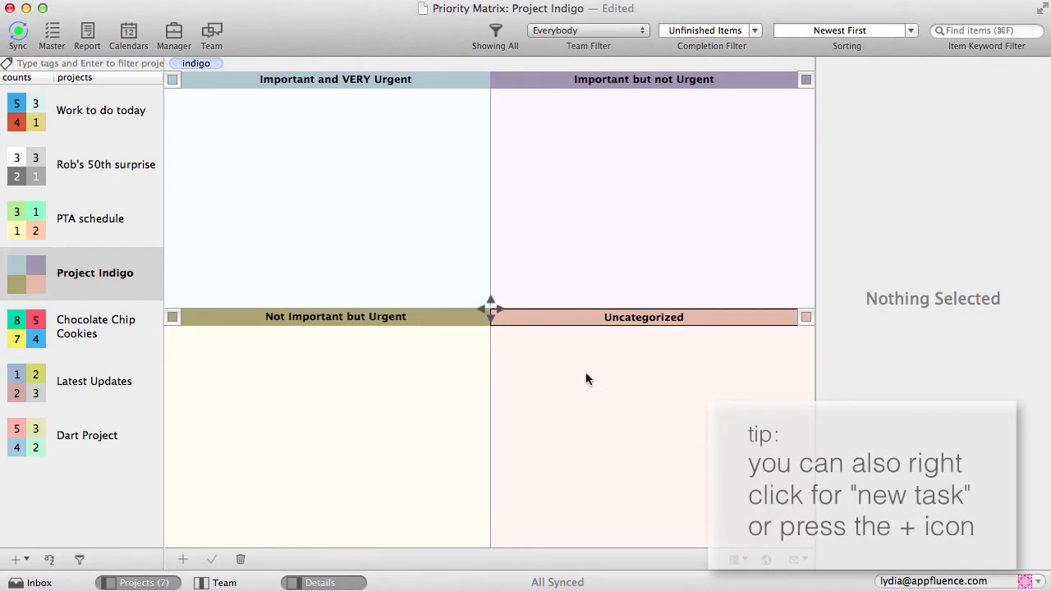
- Name the task 'Book flight to San Juan' and mark it 50% complete with one-day effort
type("Book")
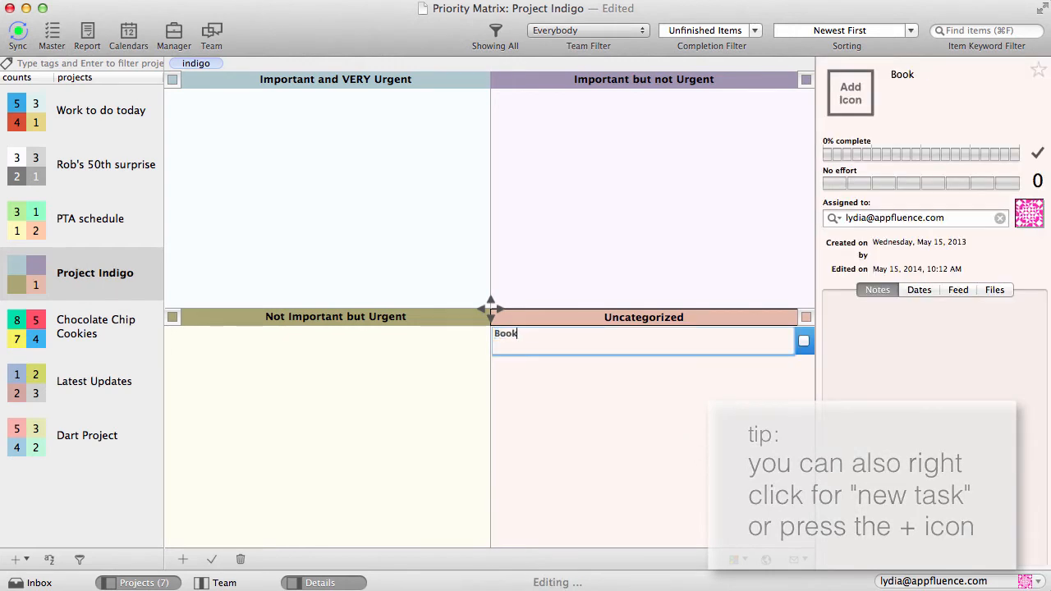
type("flight to San Juan")
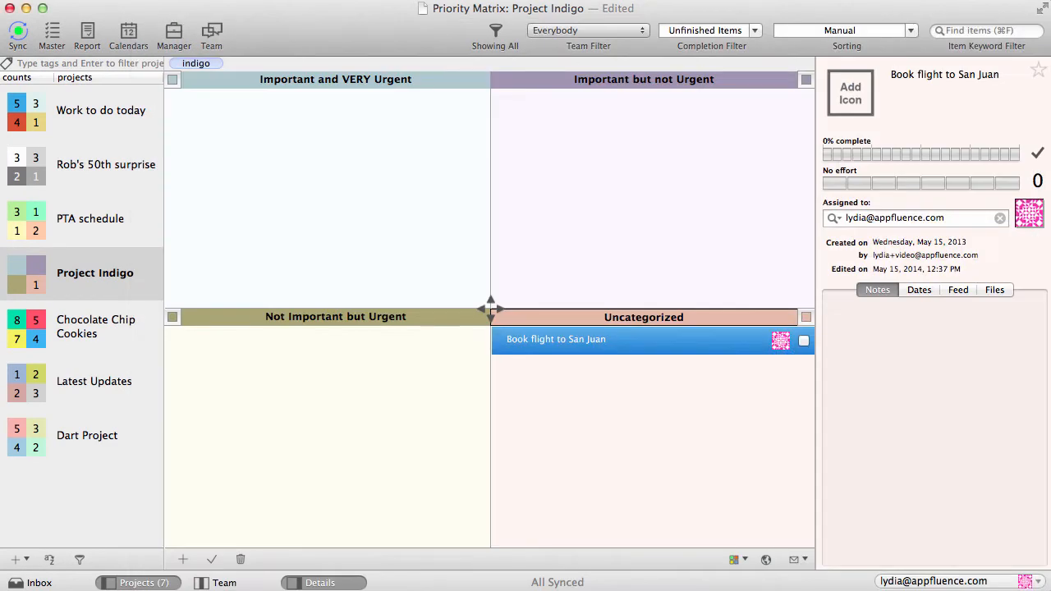
left_click(886, 154)
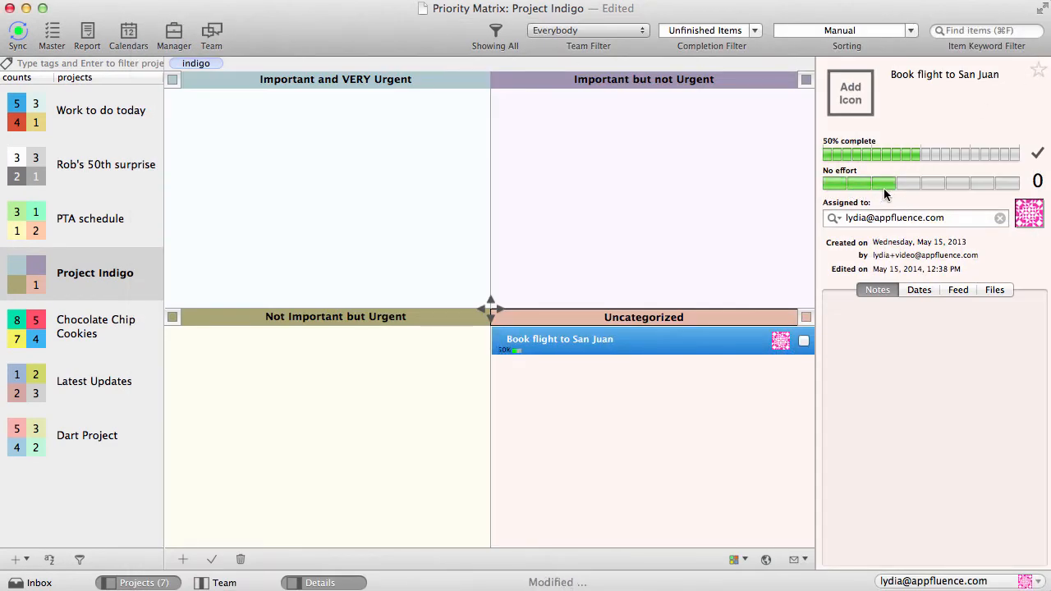
left_click(885, 182)
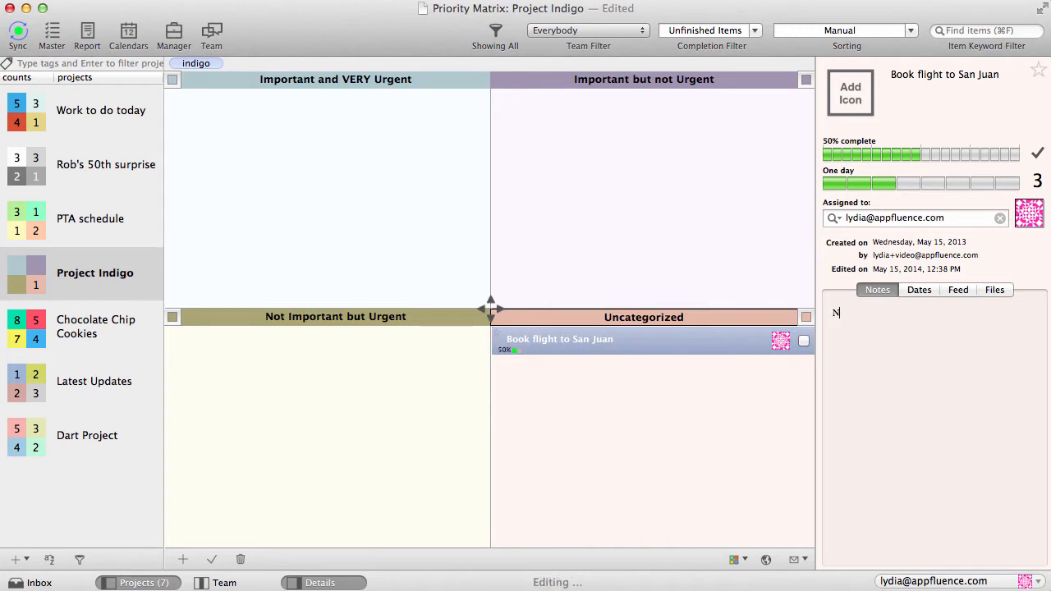
- Set a due date for the flight task and view its attached files
left_click(919, 289)
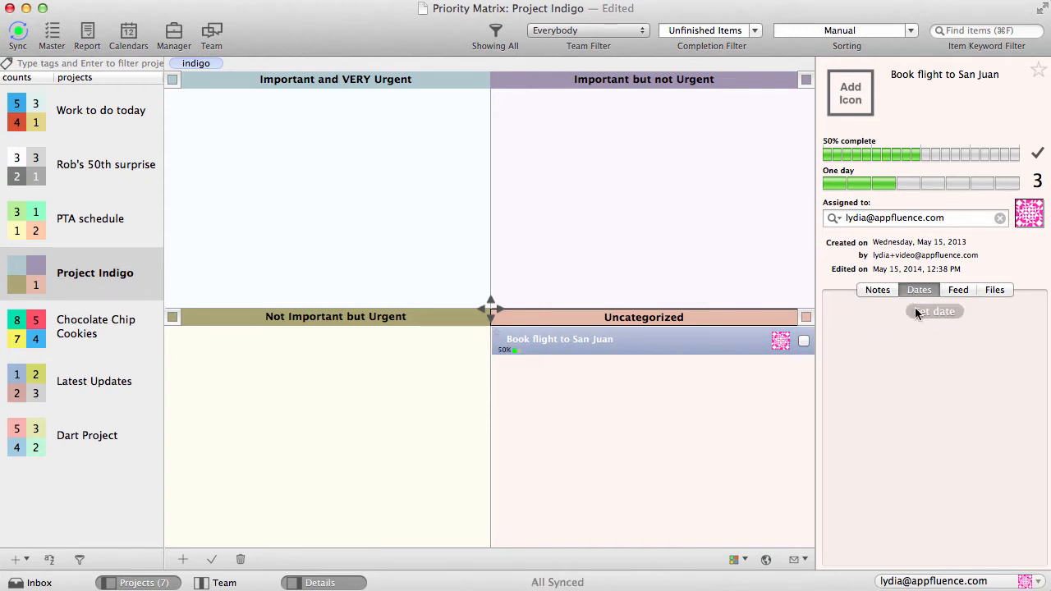
left_click(935, 311)
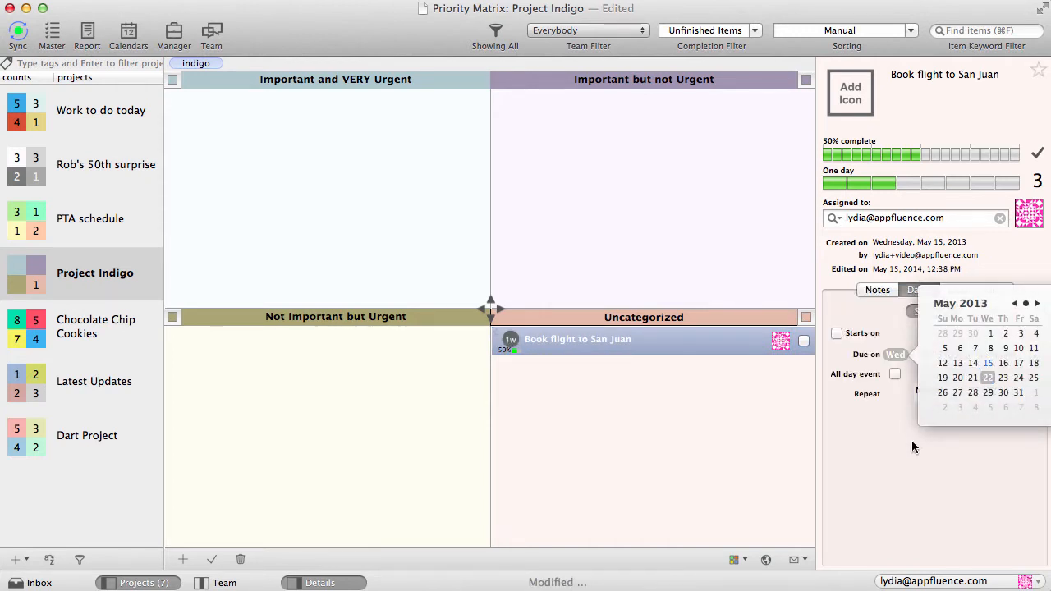
left_click(994, 289)
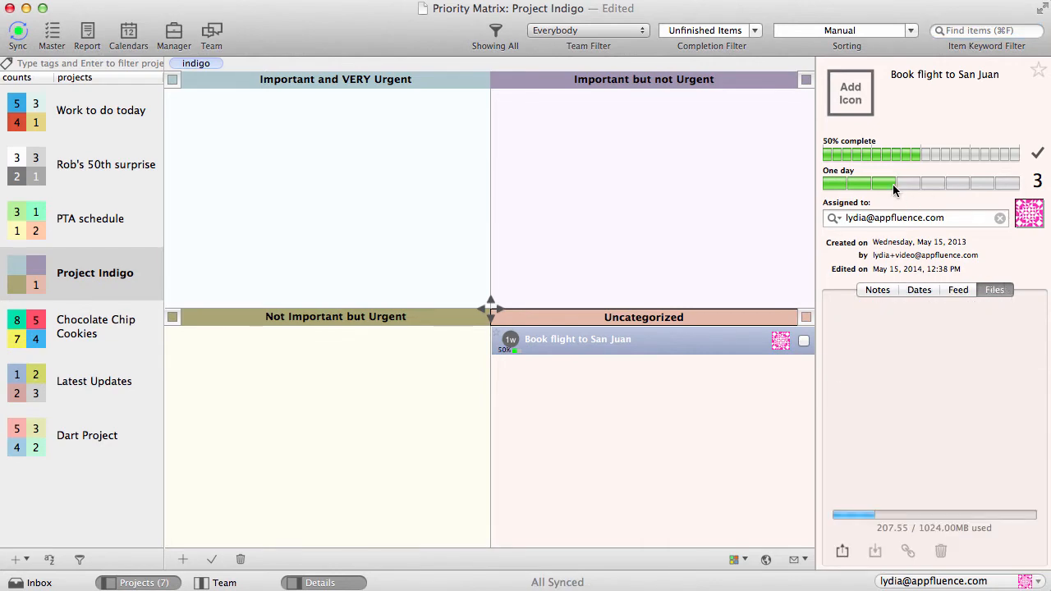
left_click(850, 93)
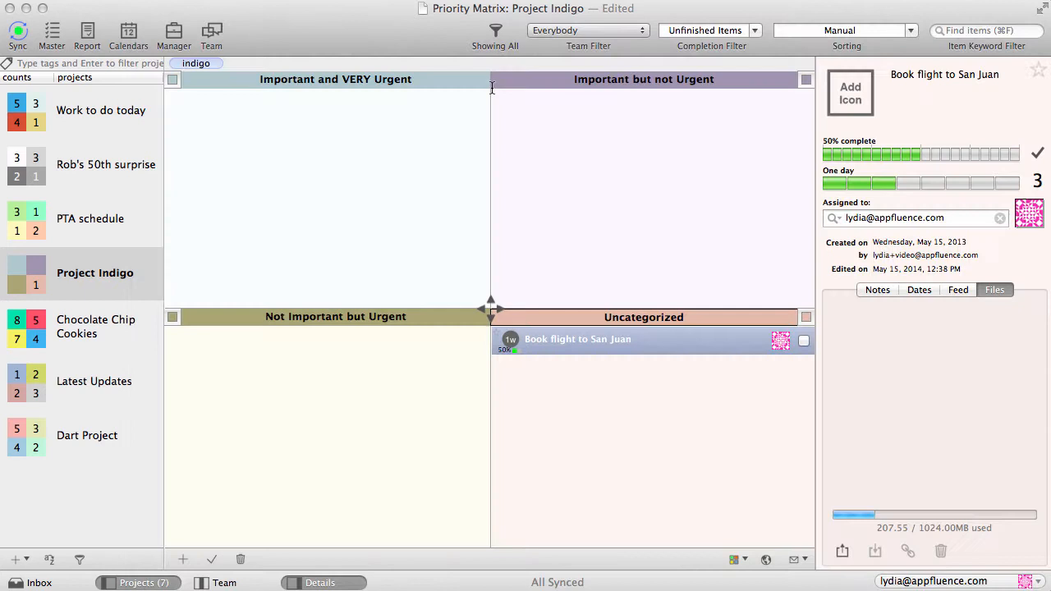
- Give the flight task a flame icon and sort the matrix by Starred
left_click(850, 93)
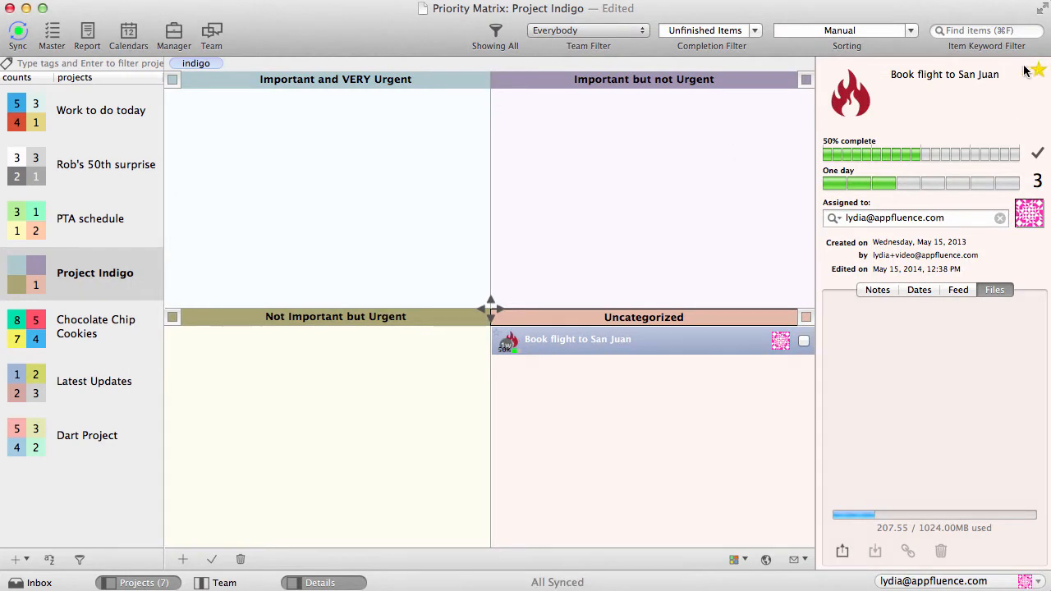
left_click(845, 31)
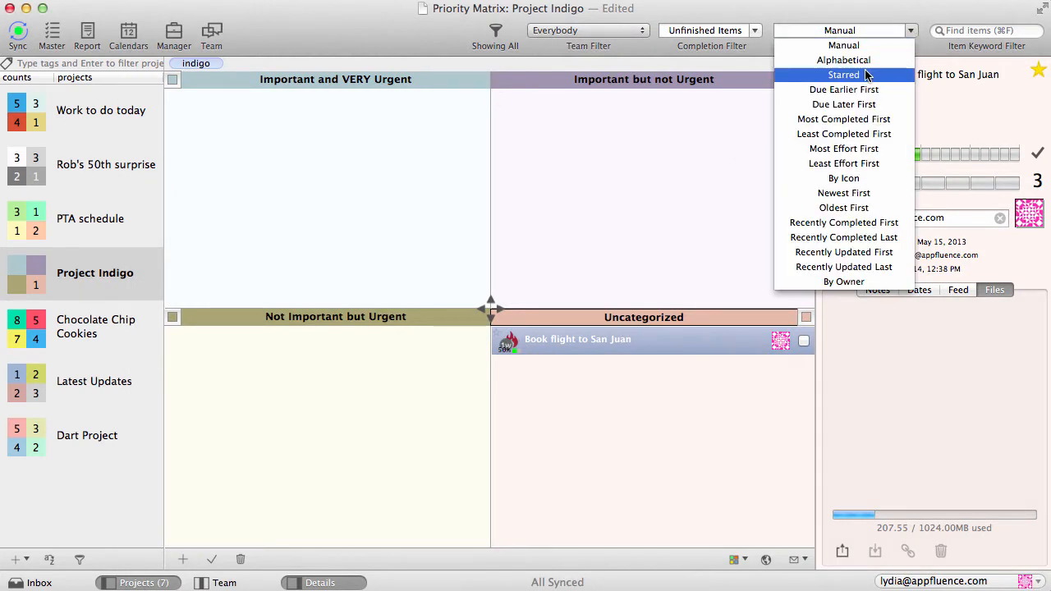
left_click(844, 74)
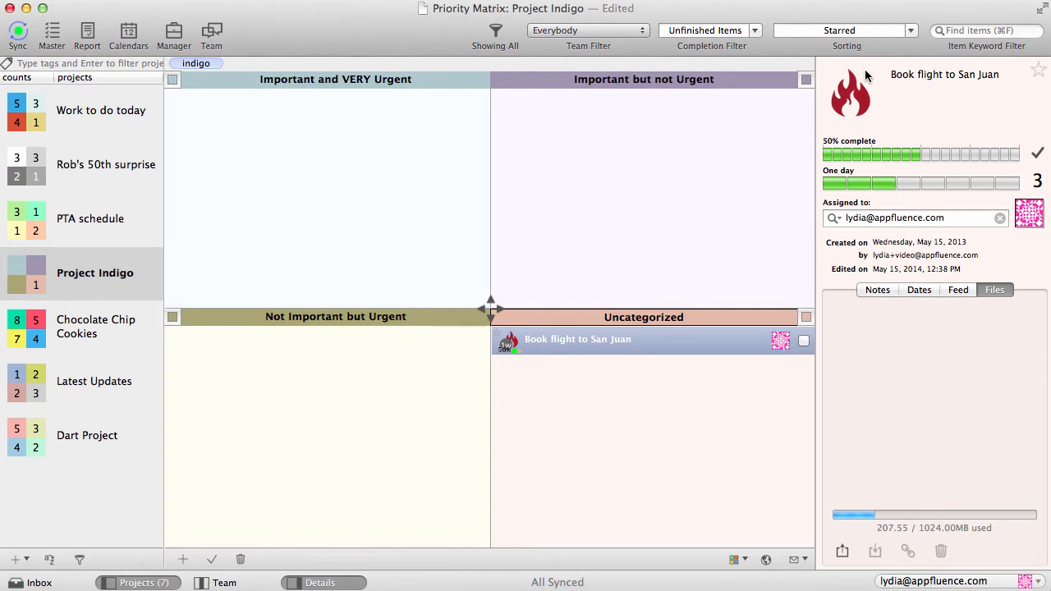
left_click(711, 29)
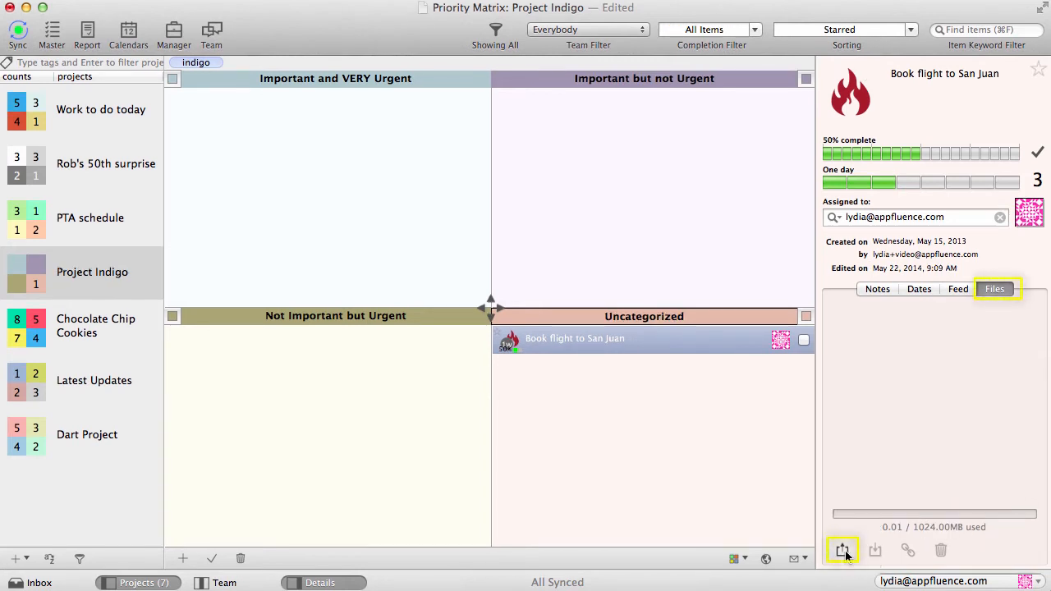
- Upload logo_250x250.png to the Book flight to San Juan task and reselect the task
left_click(842, 550)
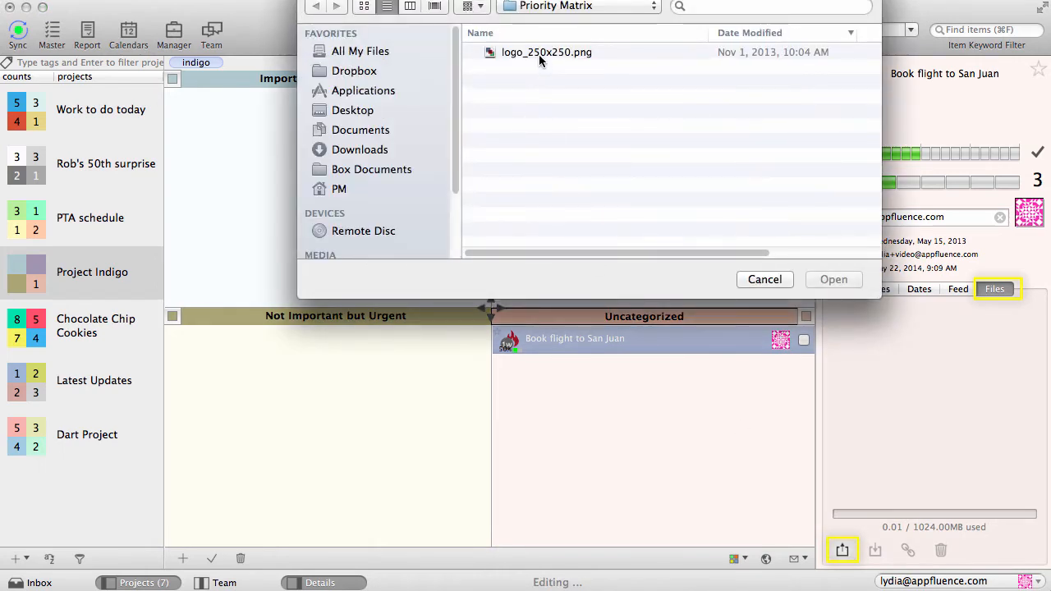
left_click(833, 279)
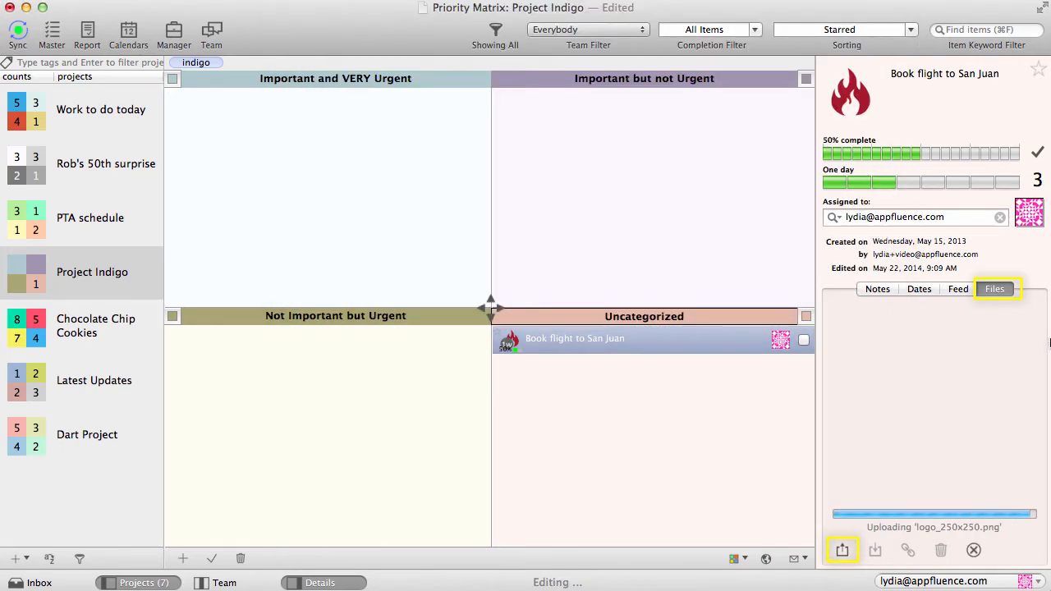
left_click(842, 551)
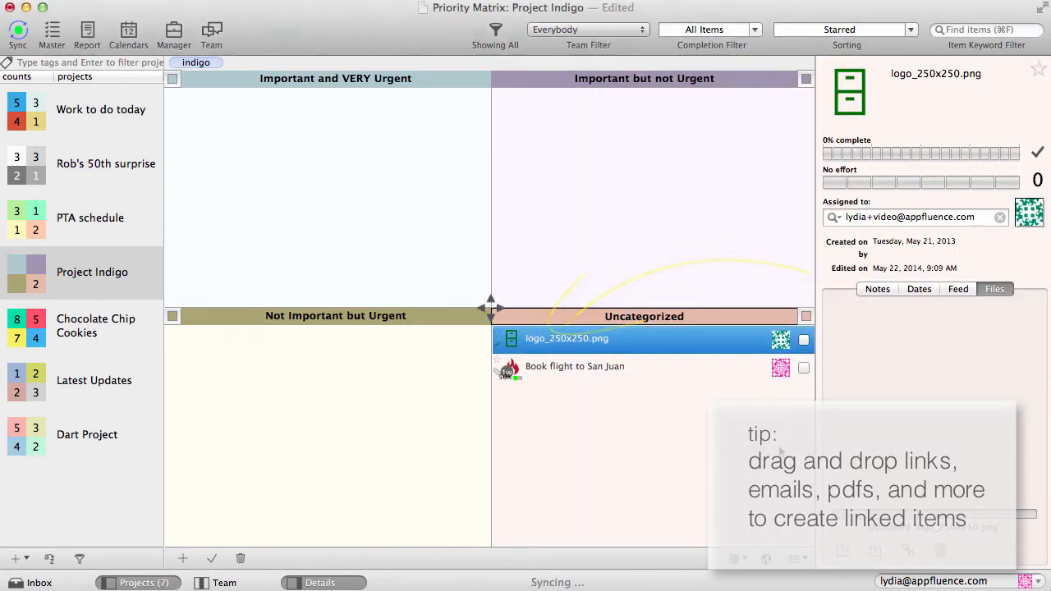
double_click(567, 337)
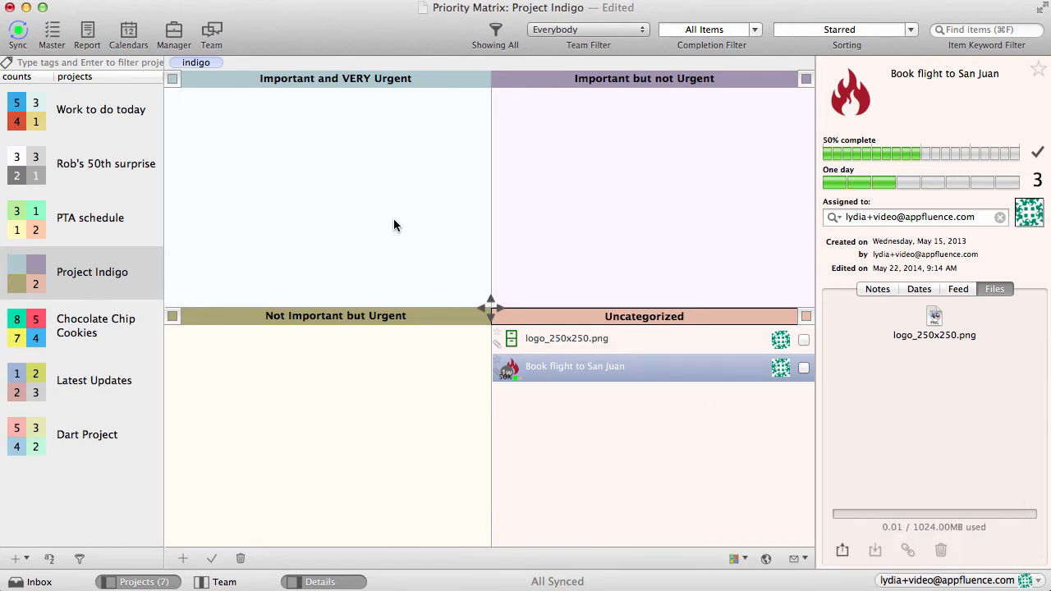
mouse_move(236, 443)
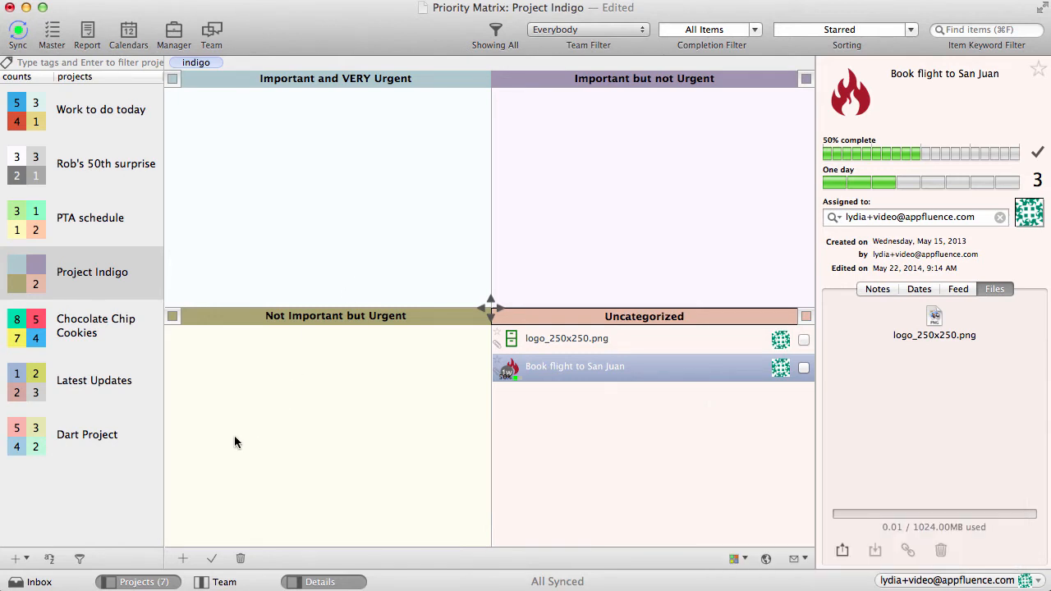
- Add new tasks to Project Indigo, including 'email keynote committee'
left_click(183, 558)
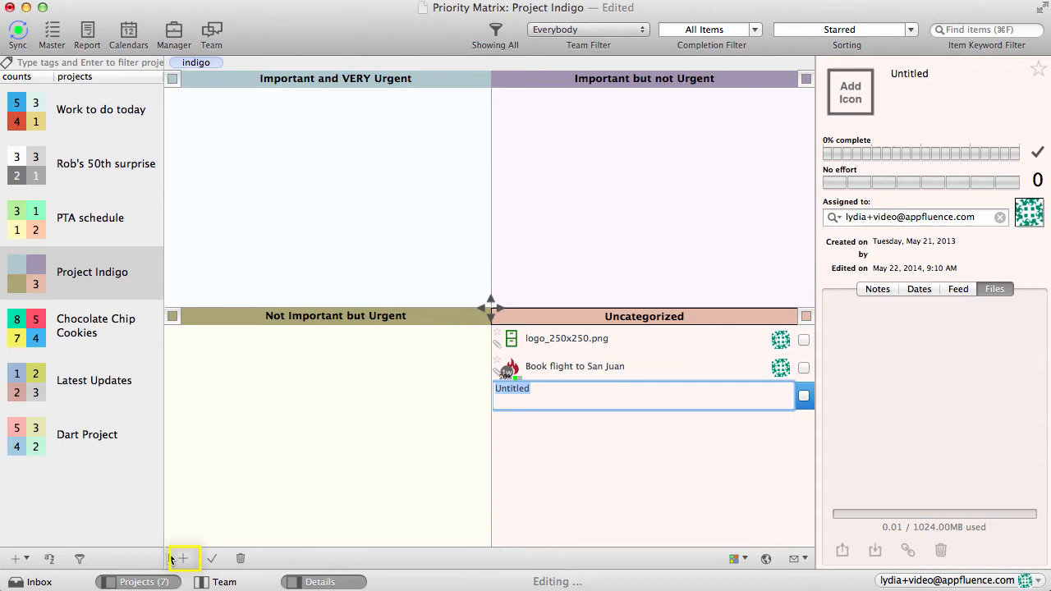
type("m")
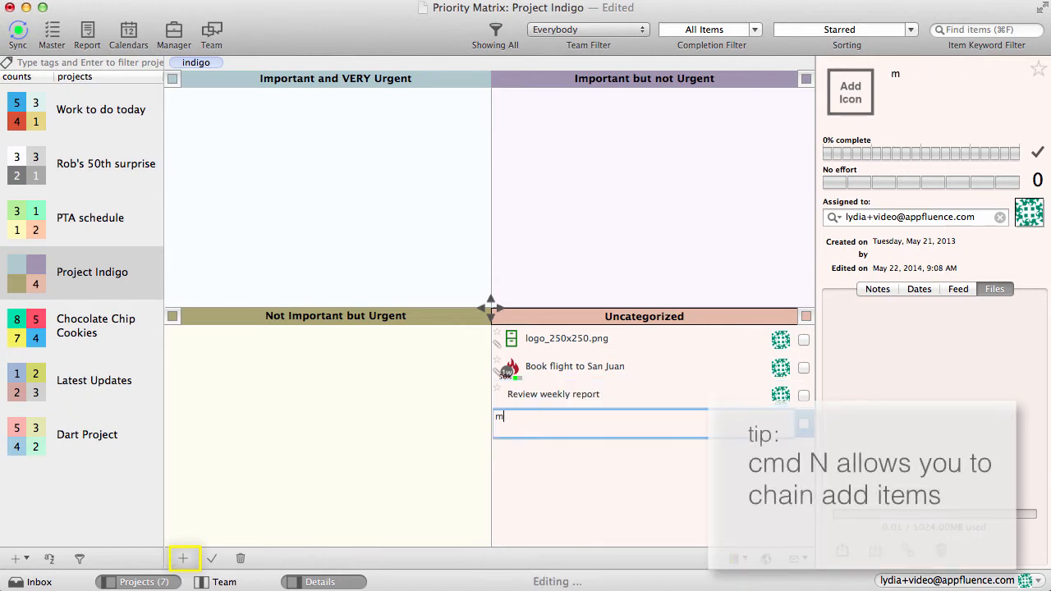
key("Return")
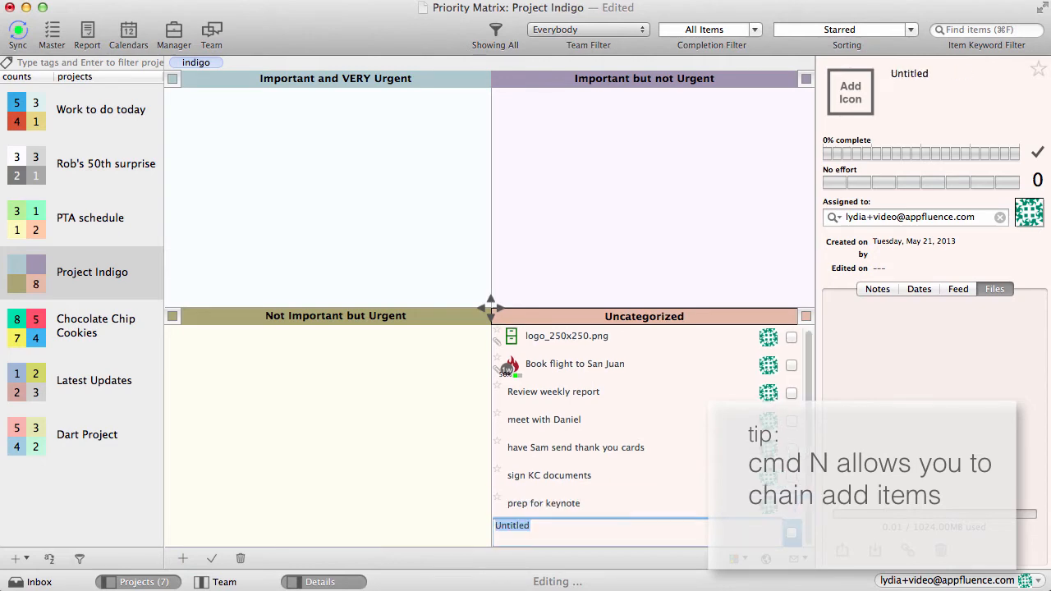
type("email keynote committee")
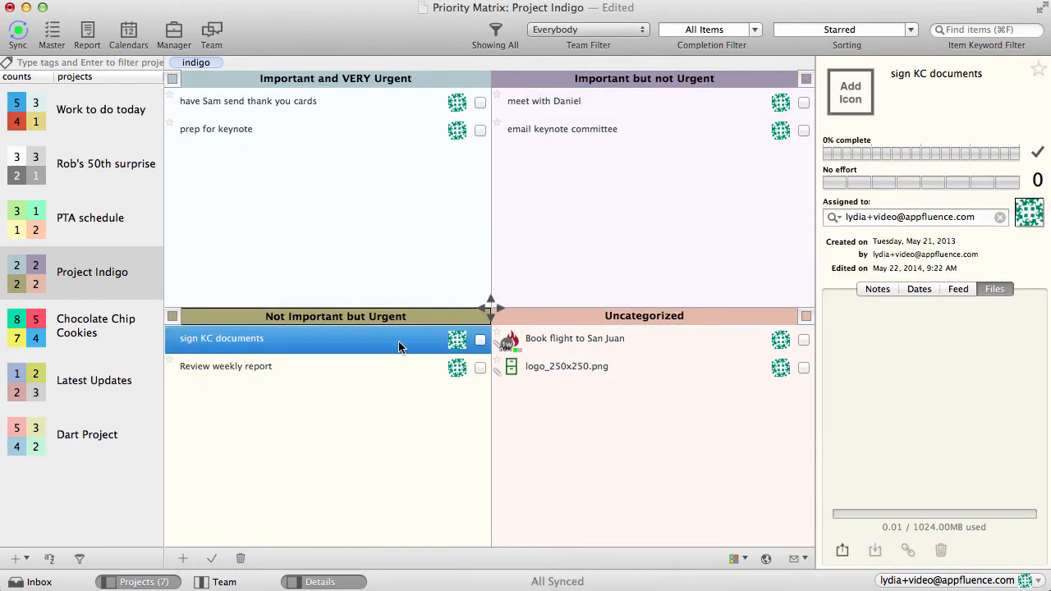
- Duplicate the sign KC documents task into the Not Important but Urgent quadrant
left_click(182, 559)
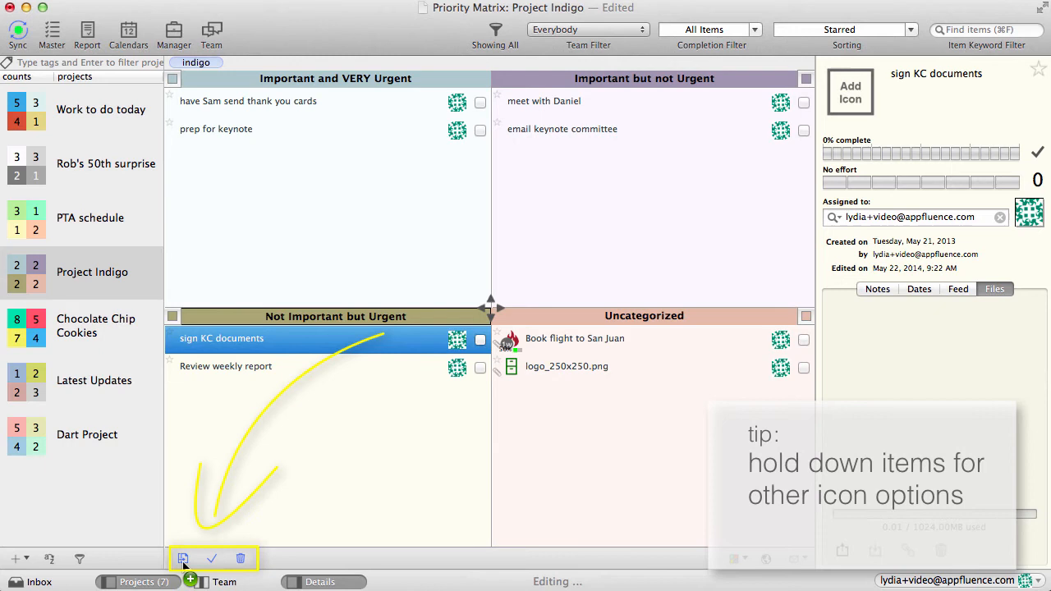
left_click(182, 559)
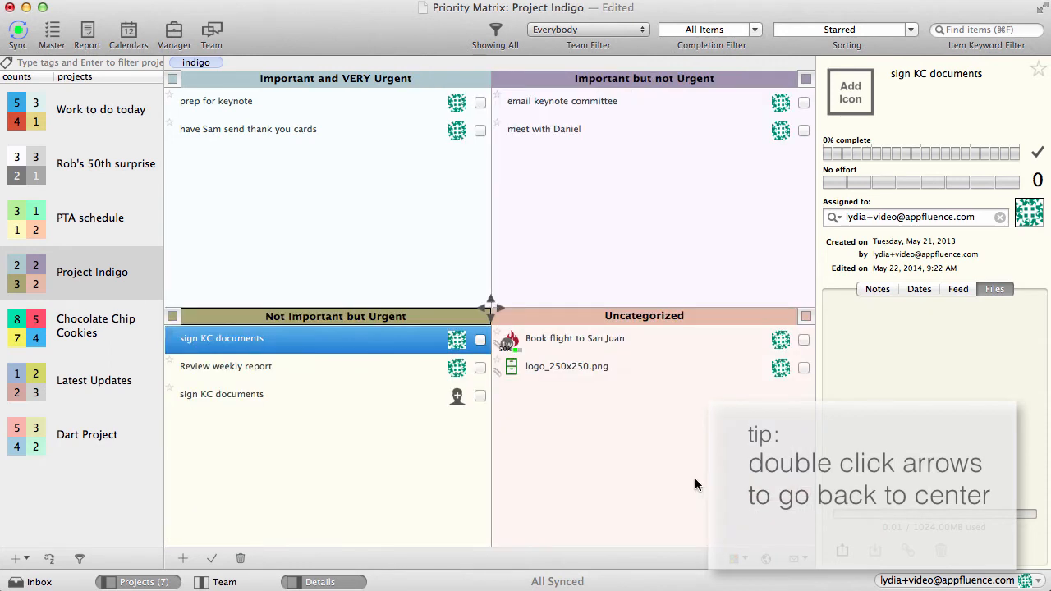
mouse_move(619, 413)
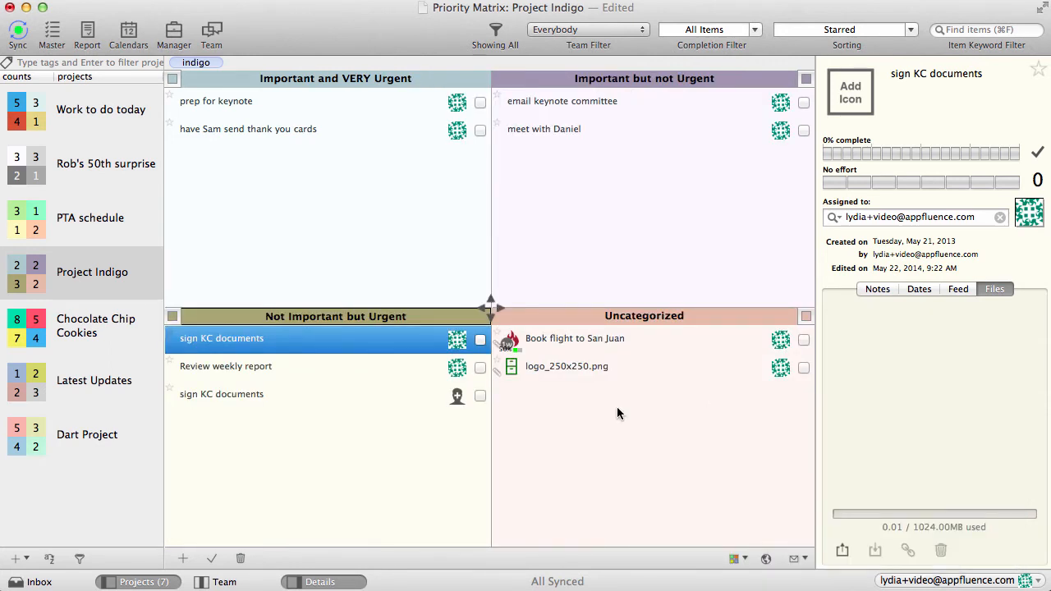
left_click(39, 582)
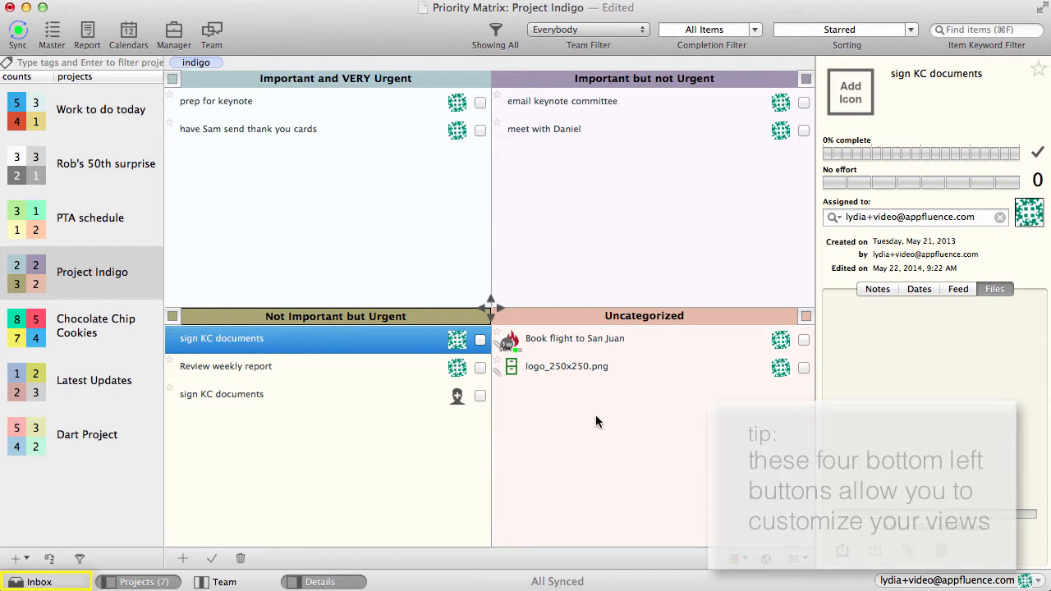
- Show the Inbox panel and open its Evernote, Email and Calendar source options
left_click(39, 581)
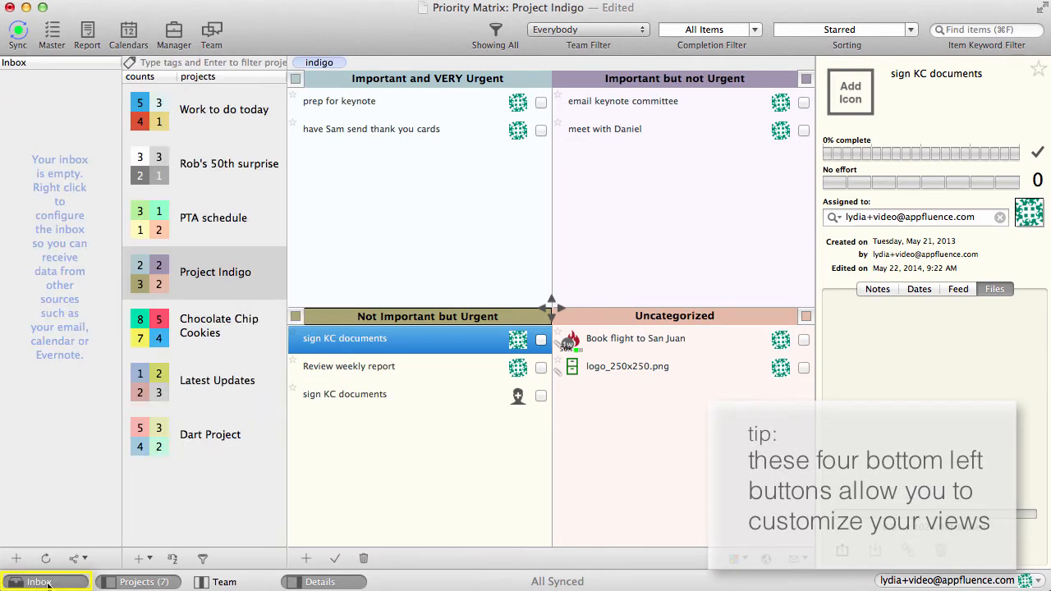
left_click(74, 559)
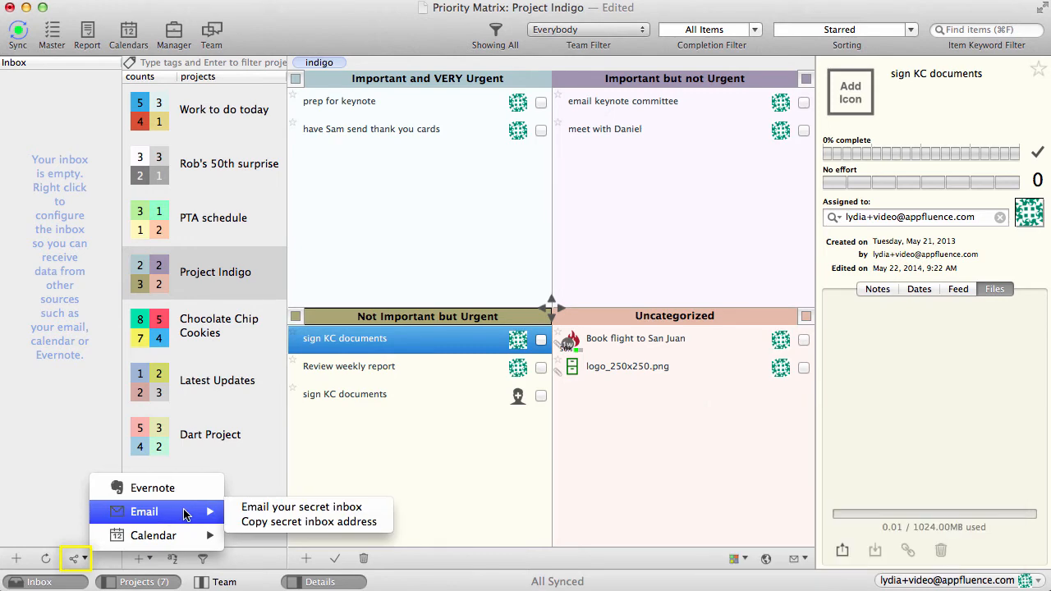
mouse_move(301, 507)
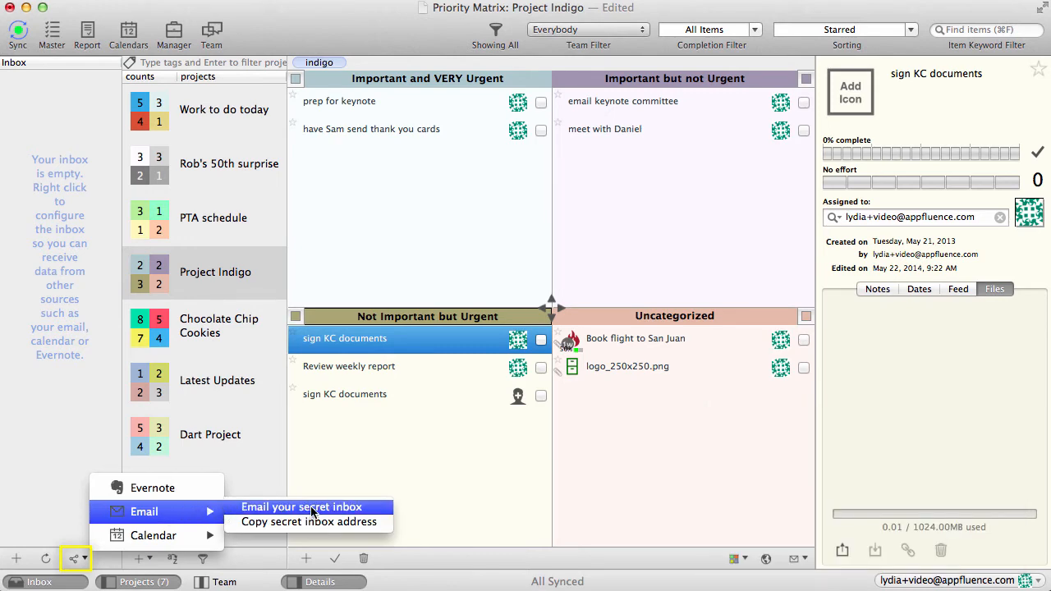
- Email the secret inbox a message titled 'Task Name' with a short task-notes body
left_click(300, 506)
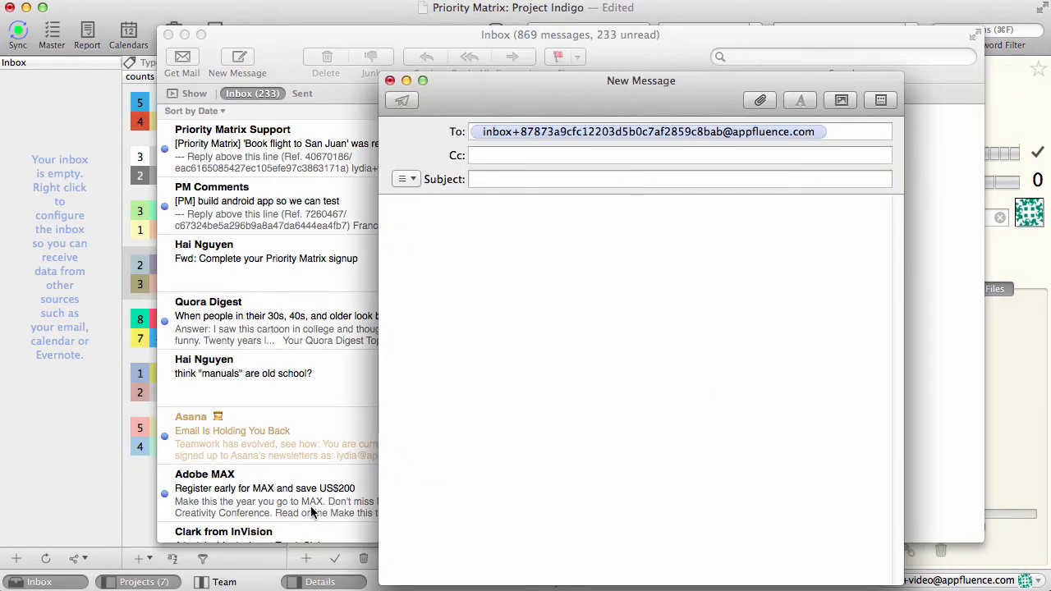
left_click_drag(641, 80, 489, 58)
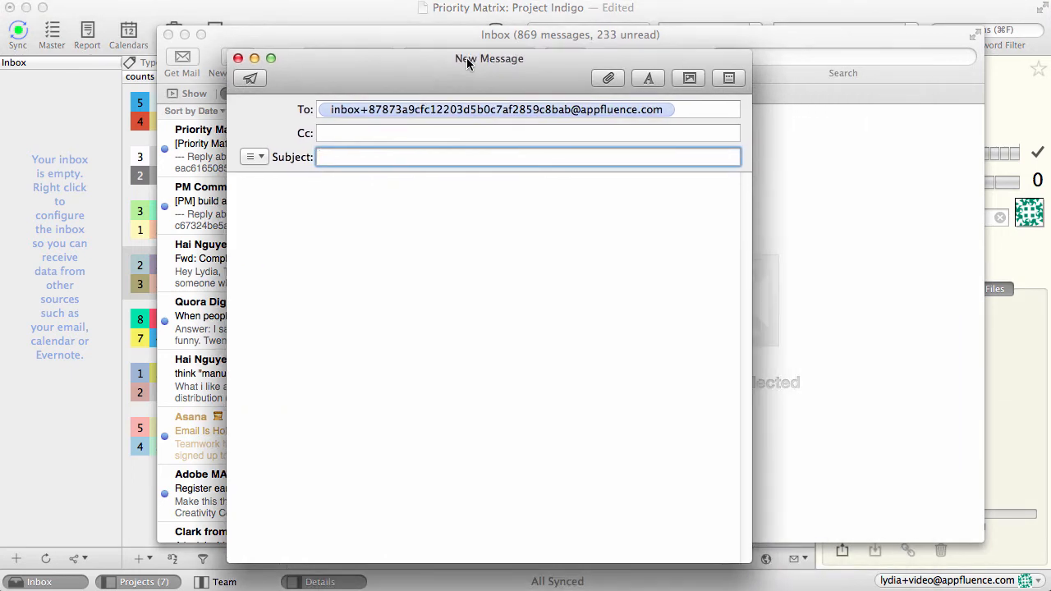
mouse_move(429, 162)
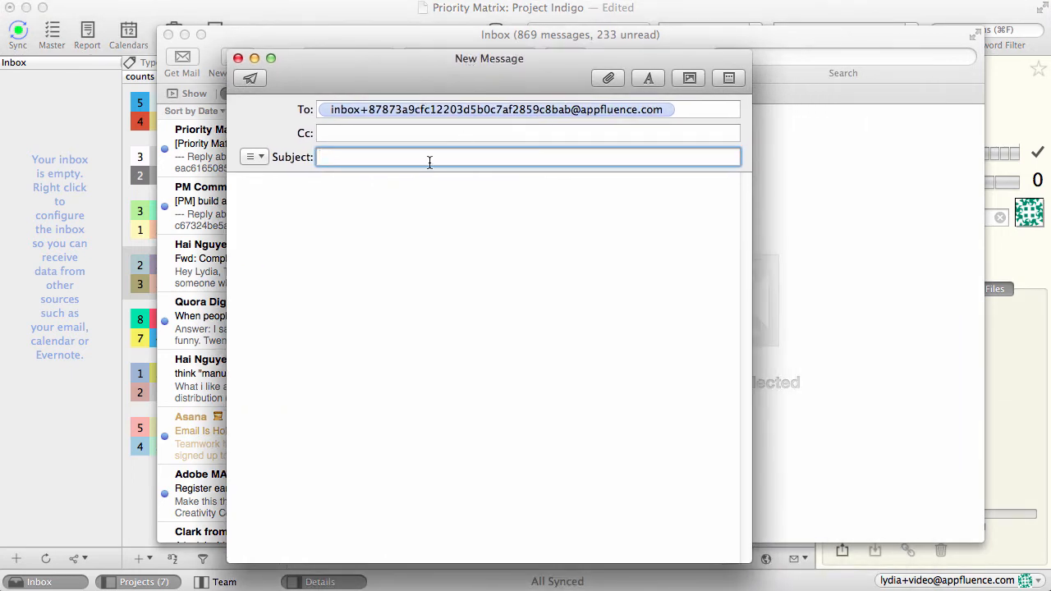
type("Task Name")
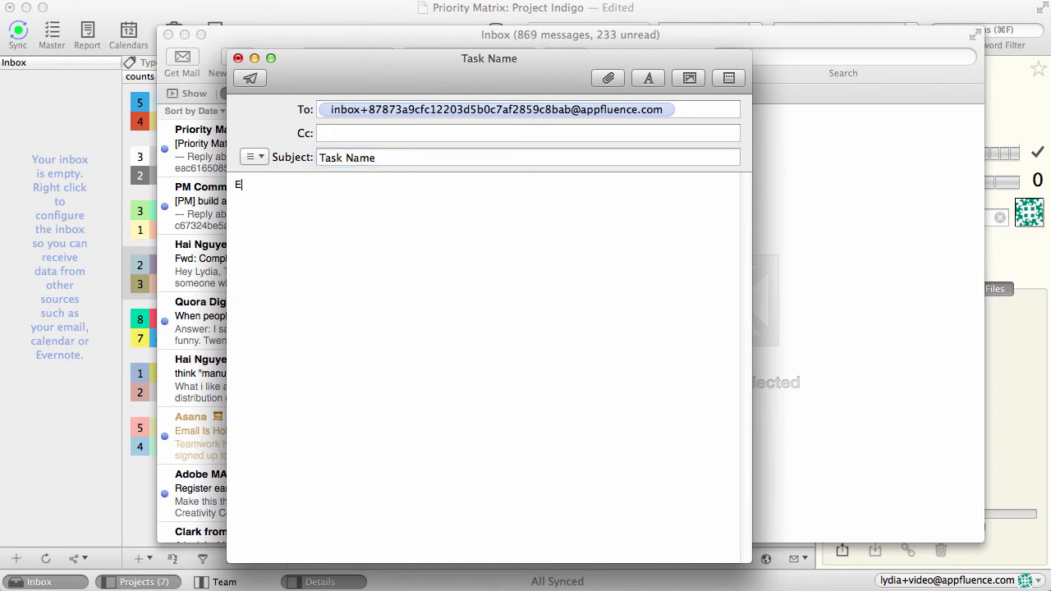
type("Email body")
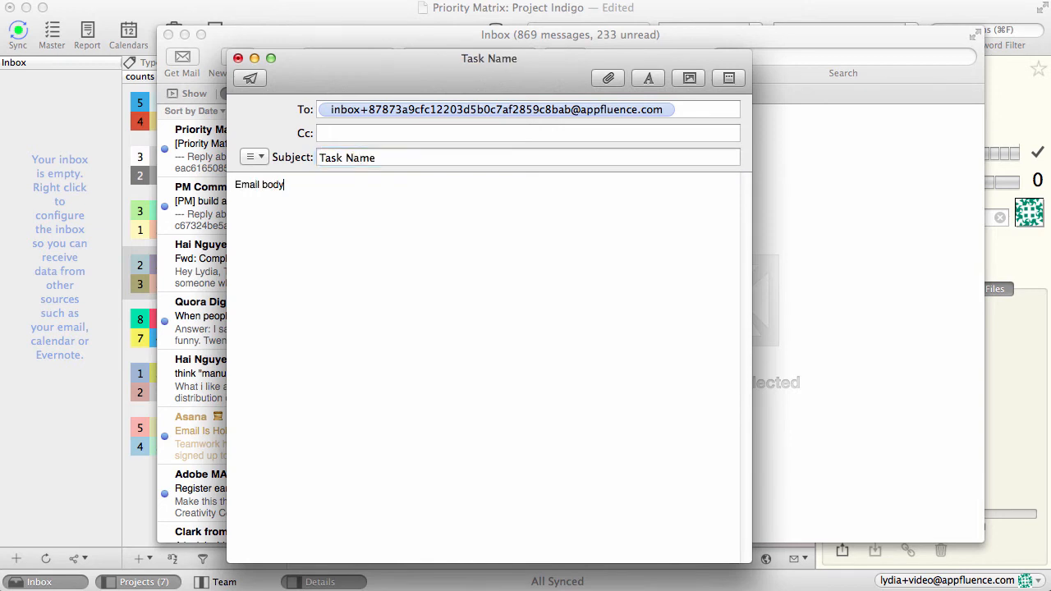
type("is task notes")
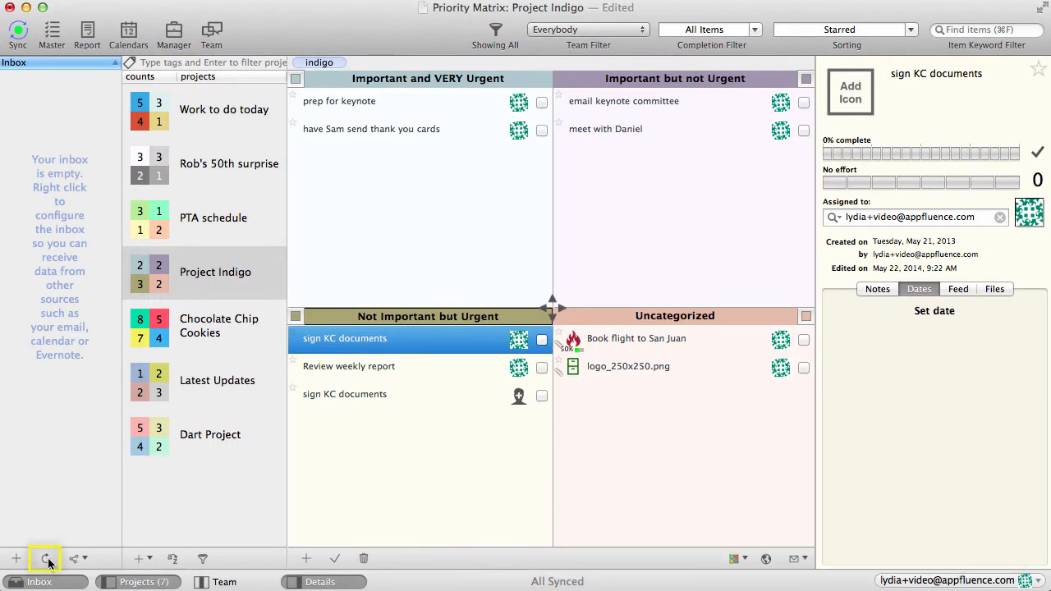
- Refresh the Inbox to pull the emailed Task Name into Project Indigo
left_click(46, 559)
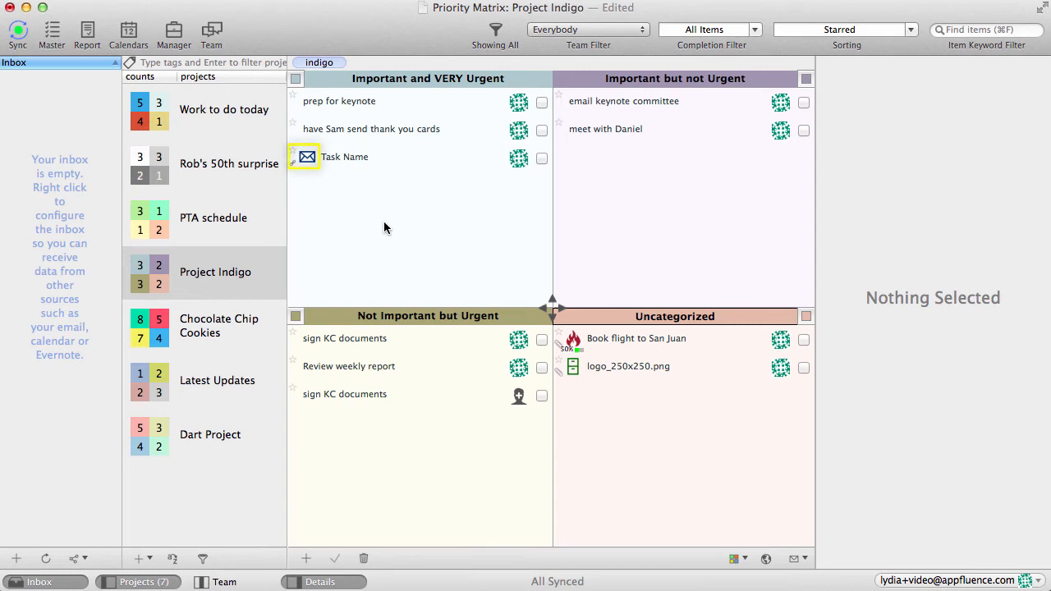
mouse_move(380, 232)
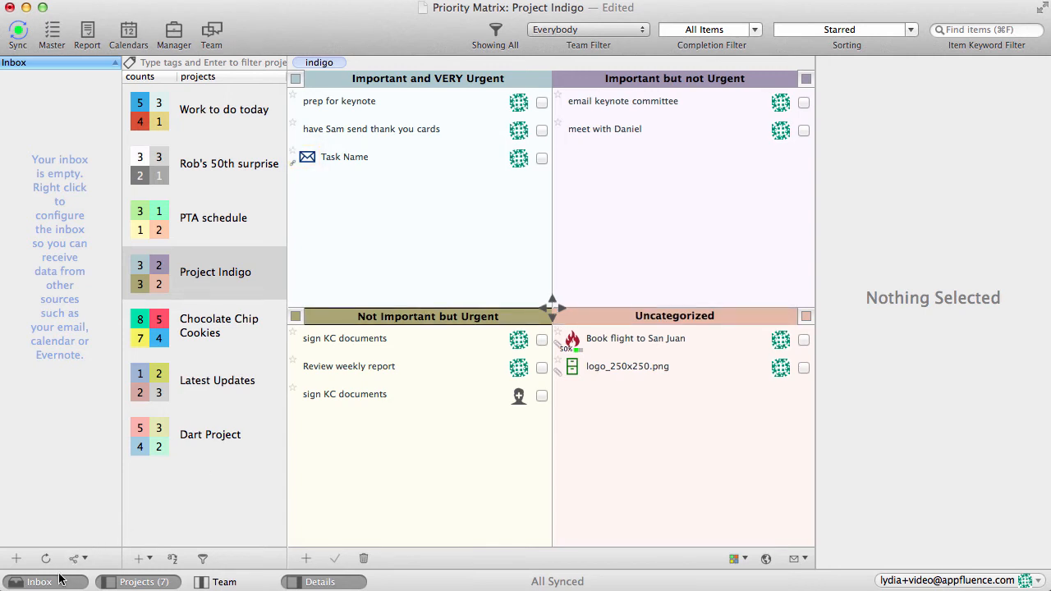
- Open Project Indigo's Team panel and feed, and turn item avatars back on
left_click(223, 581)
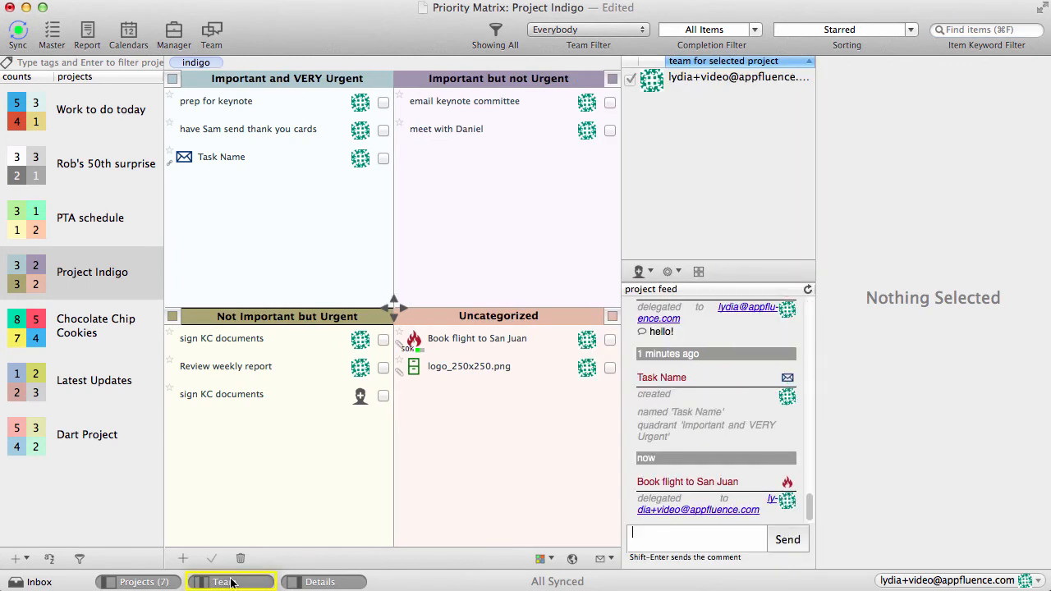
mouse_move(702, 250)
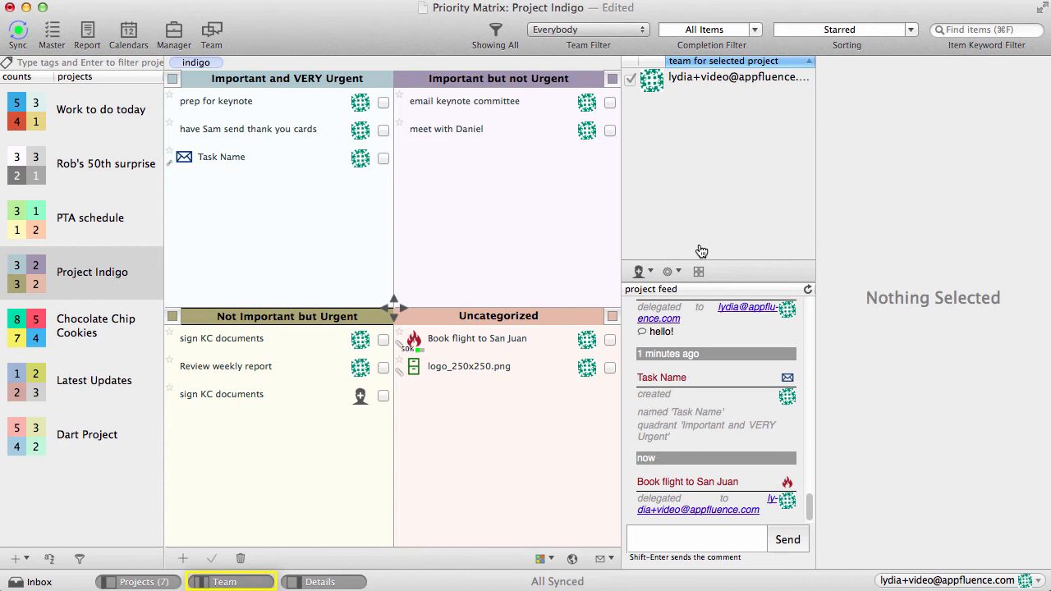
mouse_move(672, 265)
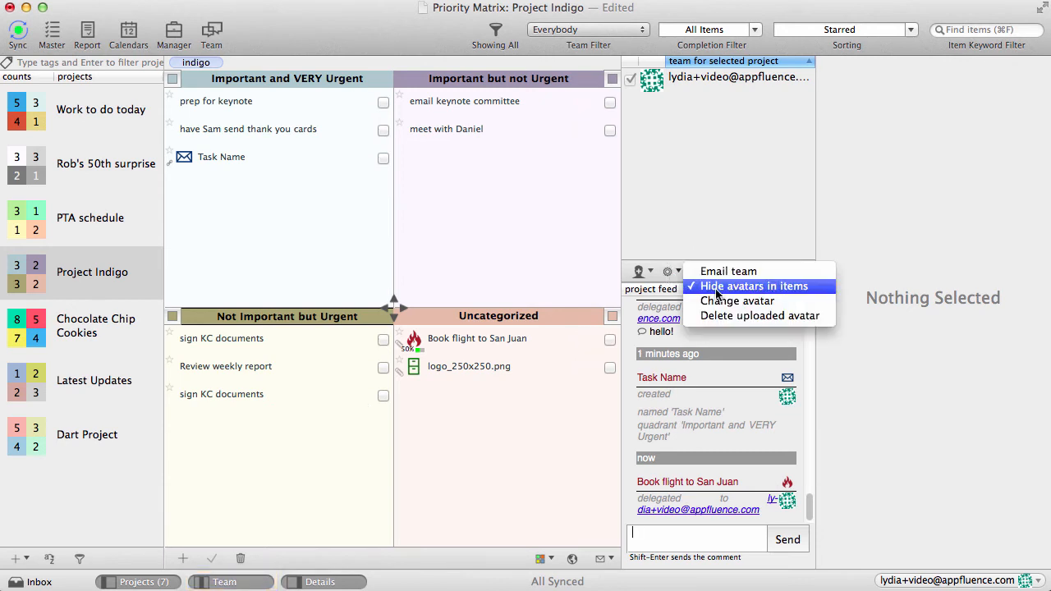
left_click(753, 285)
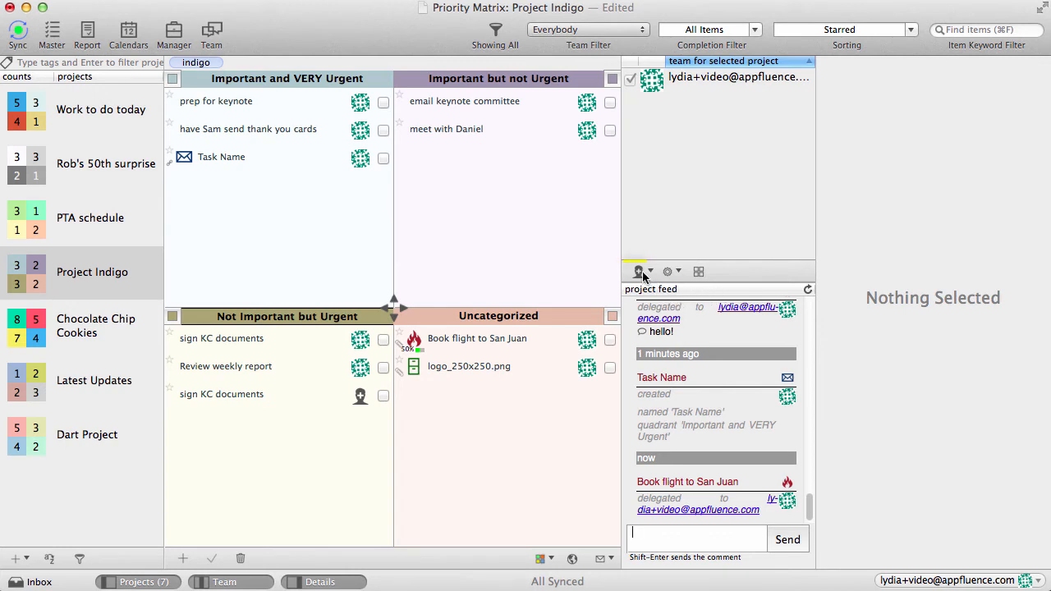
left_click(640, 272)
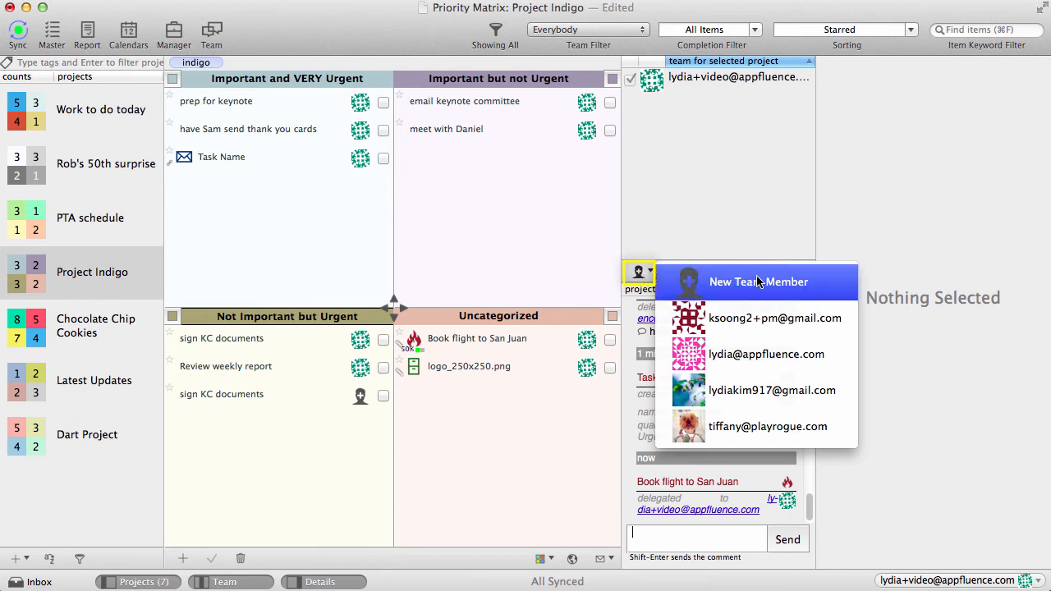
mouse_move(858, 287)
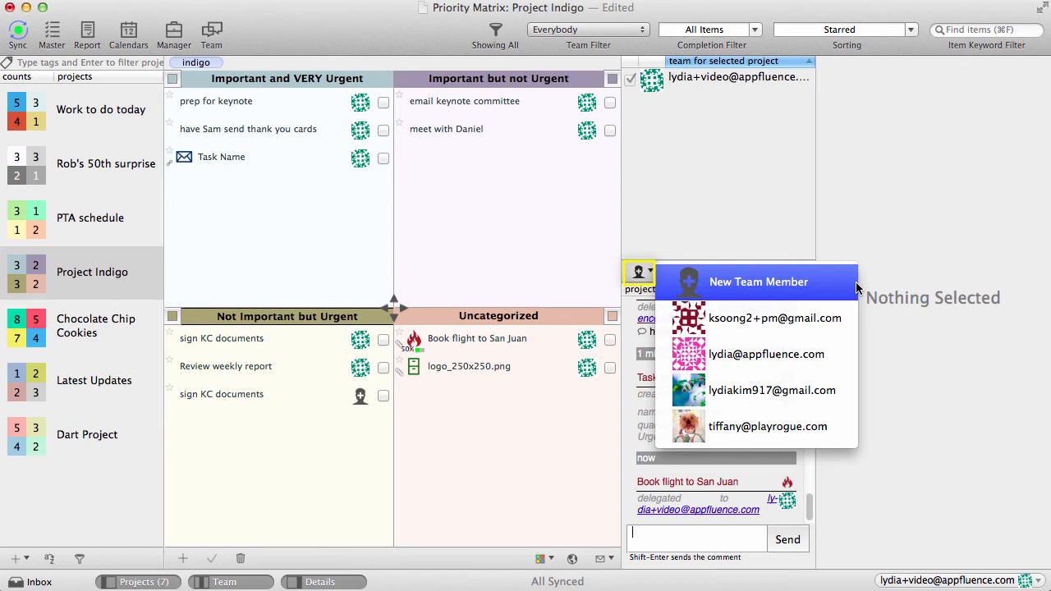
left_click(758, 281)
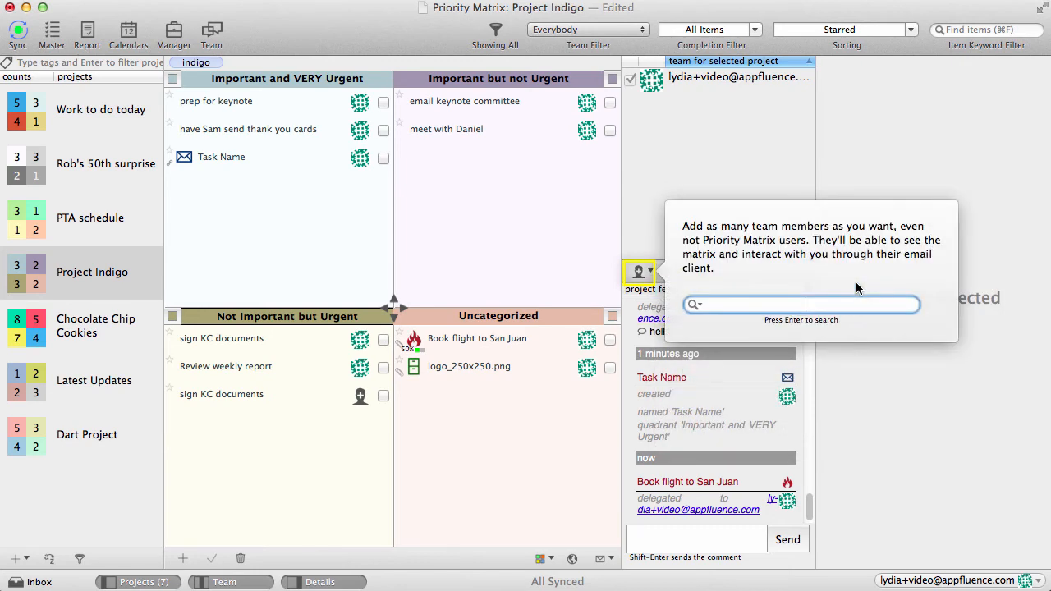
type("email address here")
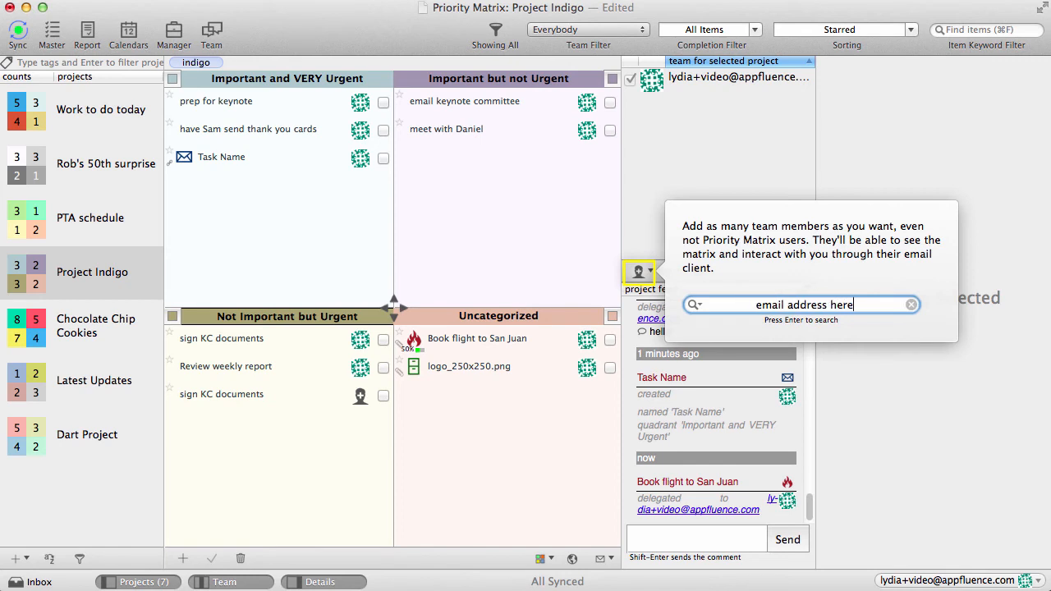
mouse_move(769, 147)
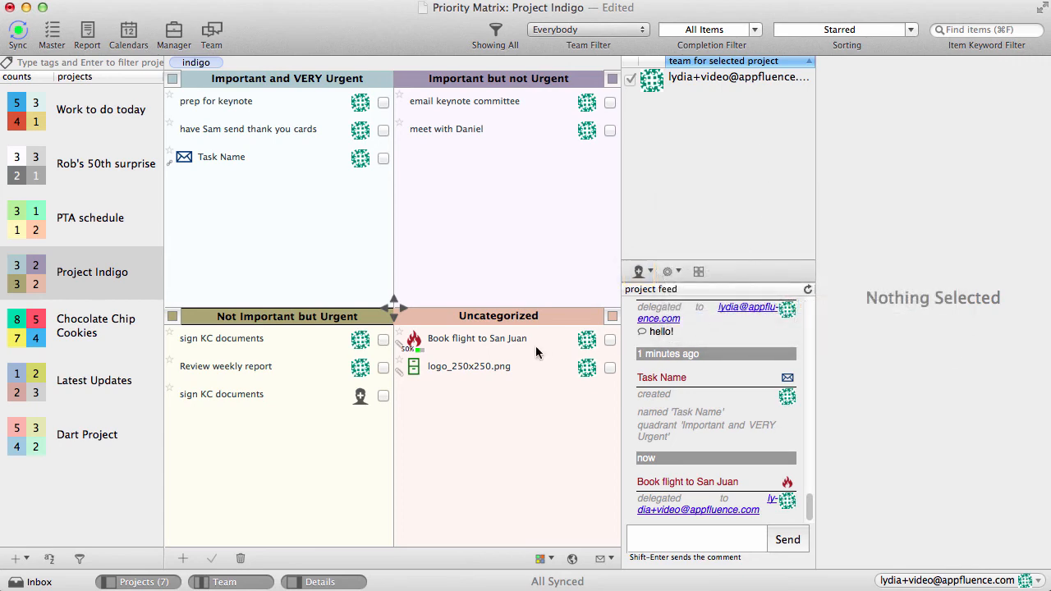
- Assign Book flight to San Juan to another member and type 'hello' in its feed
left_click(476, 338)
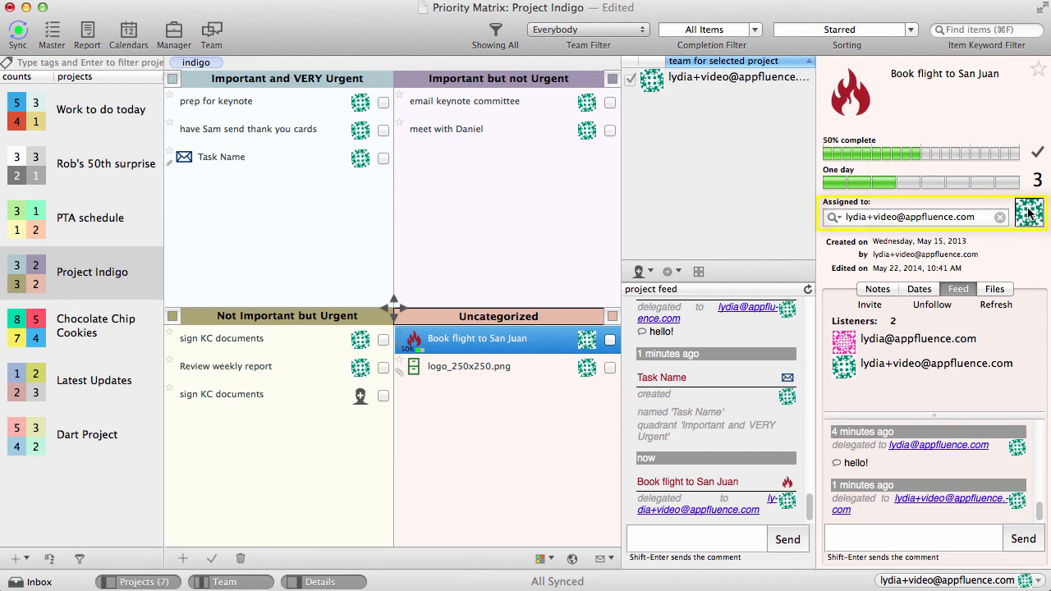
left_click(1029, 214)
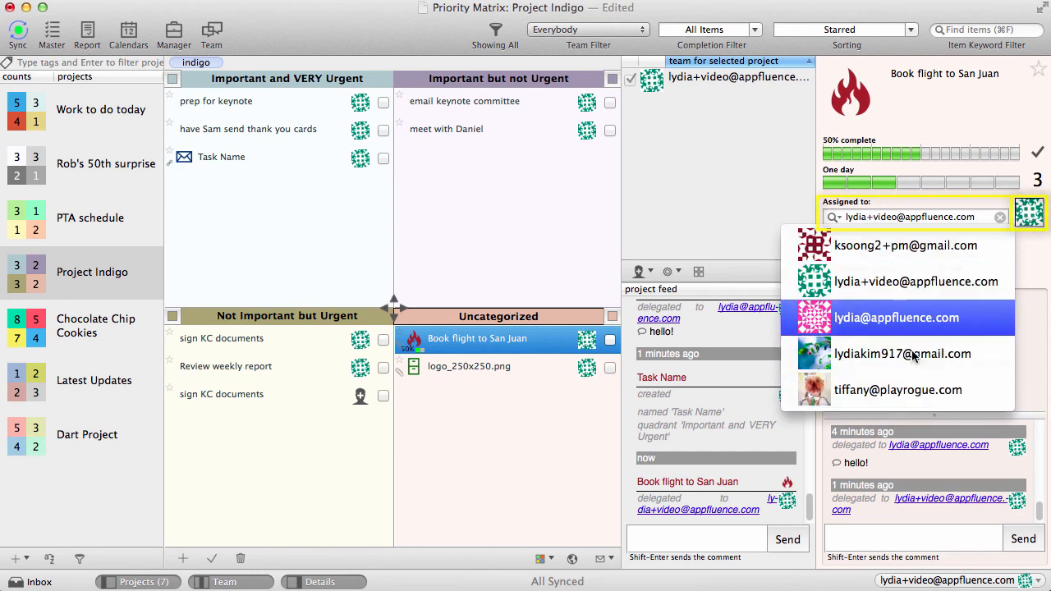
left_click(896, 317)
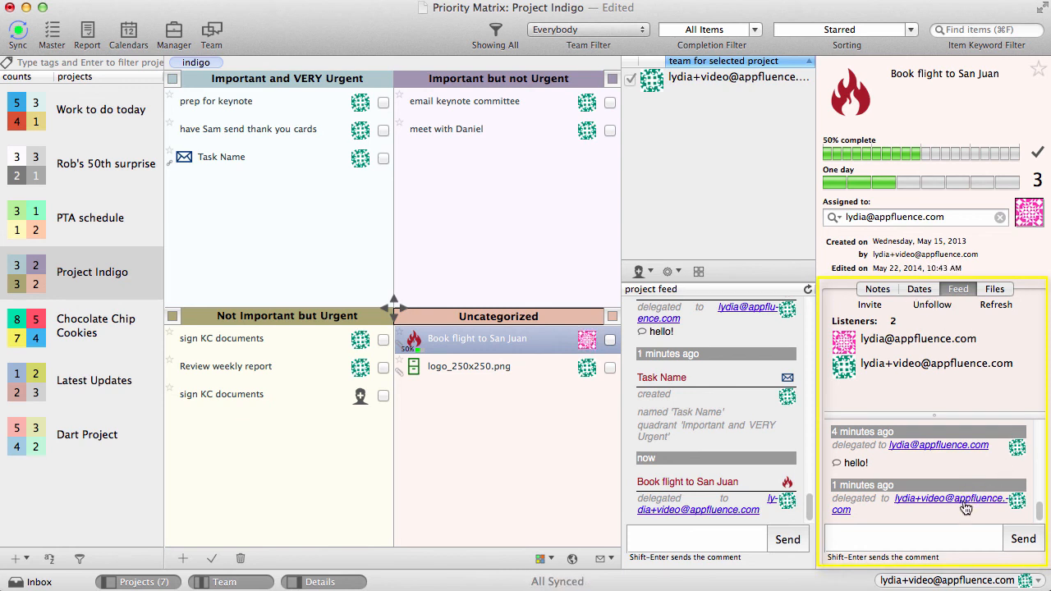
left_click(914, 539)
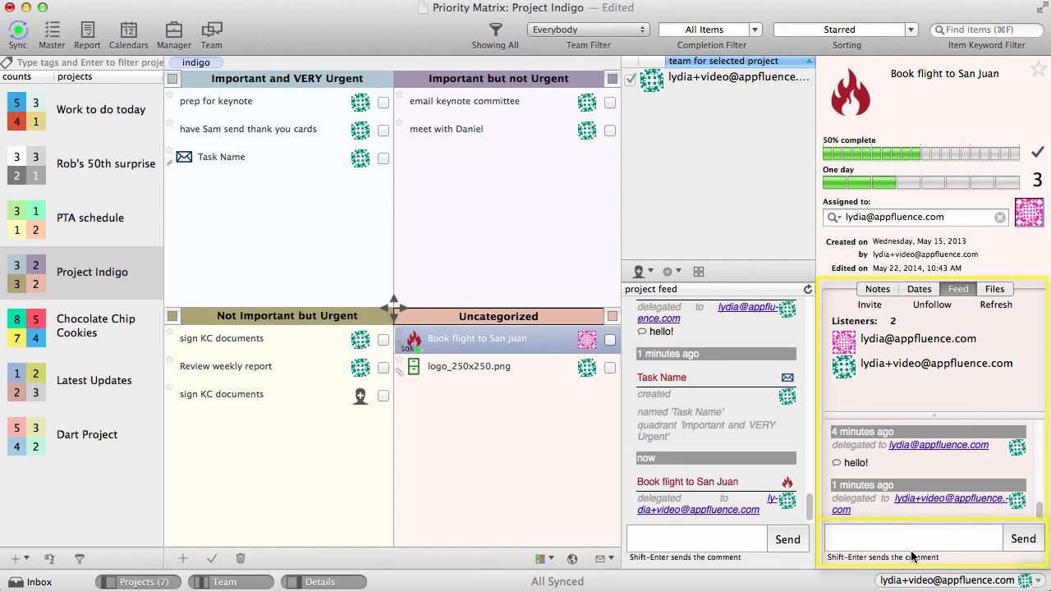
type("hello!")
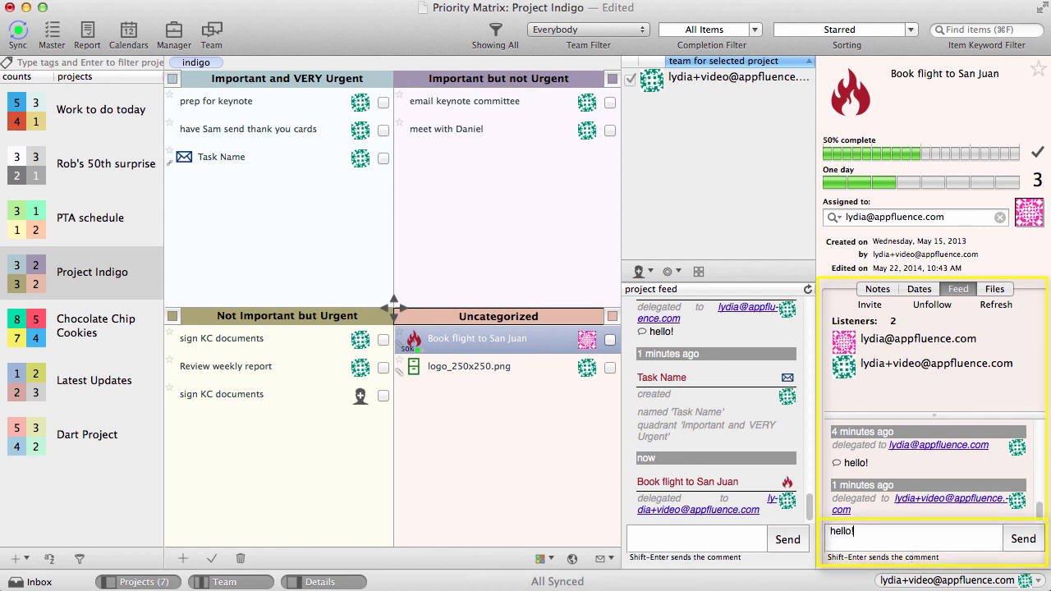